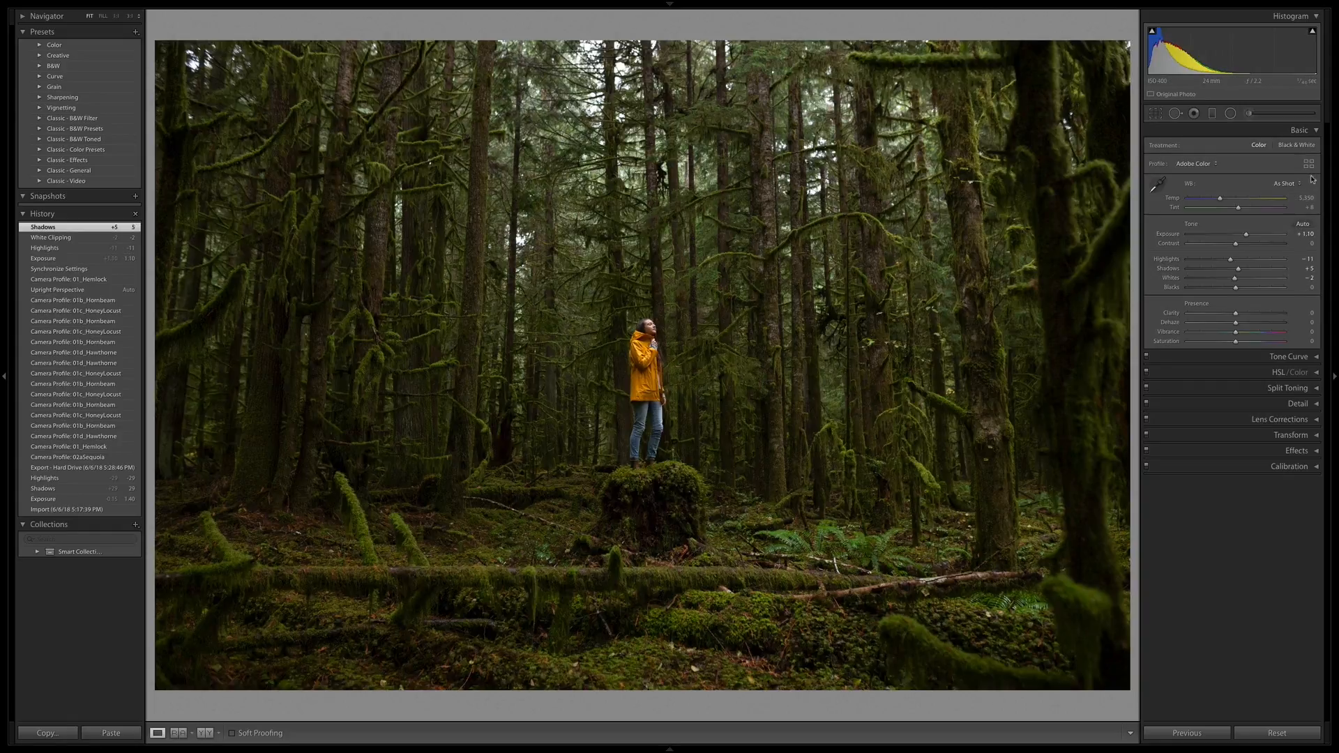
mouse_move(1309, 163)
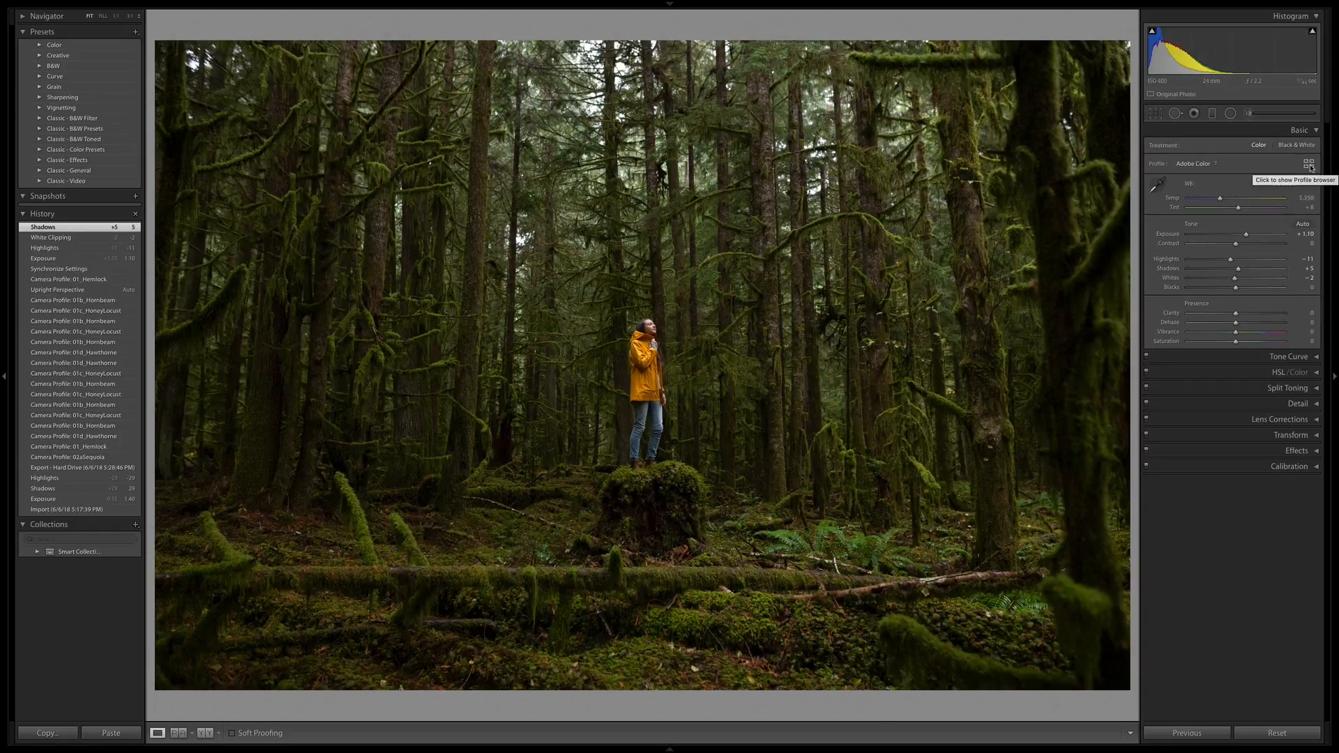
Step: Open the profile browser and apply RGG_01_Hemlock to the forest portrait
left_click(1308, 163)
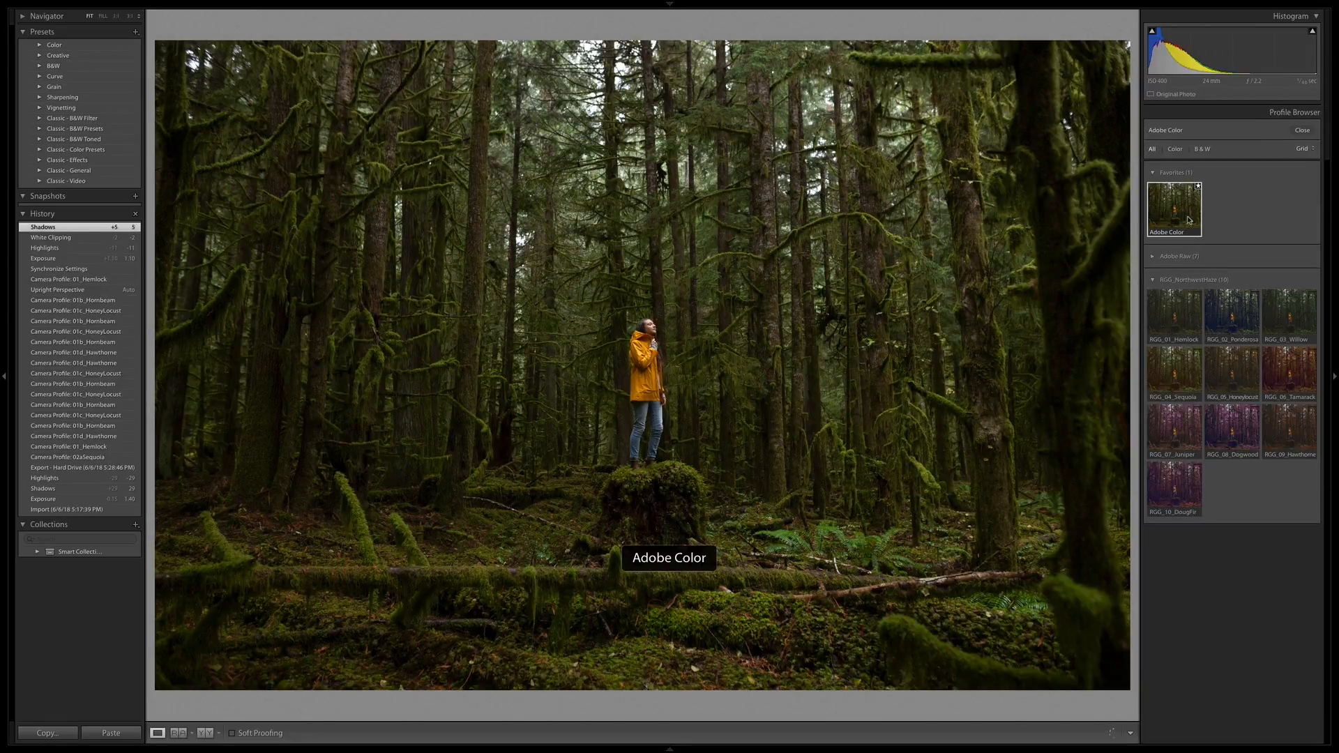
left_click(1173, 208)
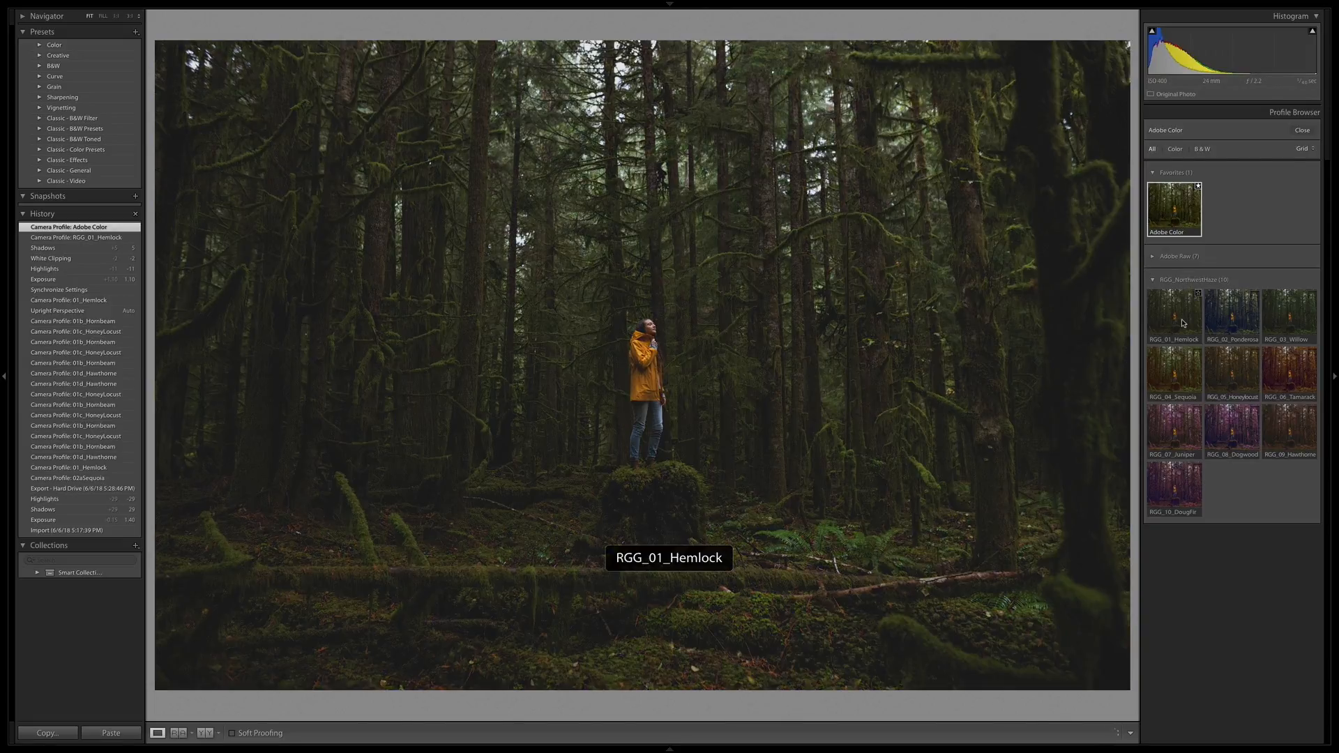
Step: Try the Hemlock and Ponderosa profiles, then apply RGG_03_Willow for deeper greens
left_click(1174, 316)
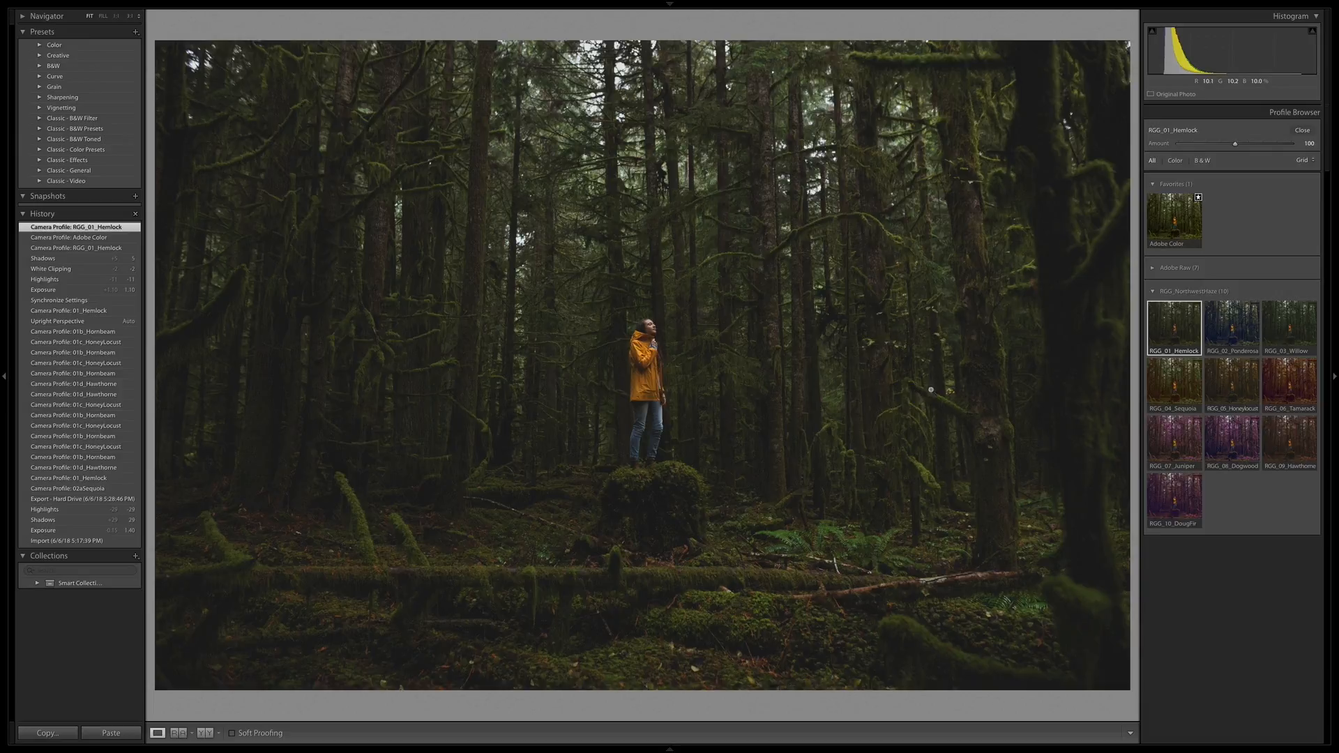
mouse_move(1054, 359)
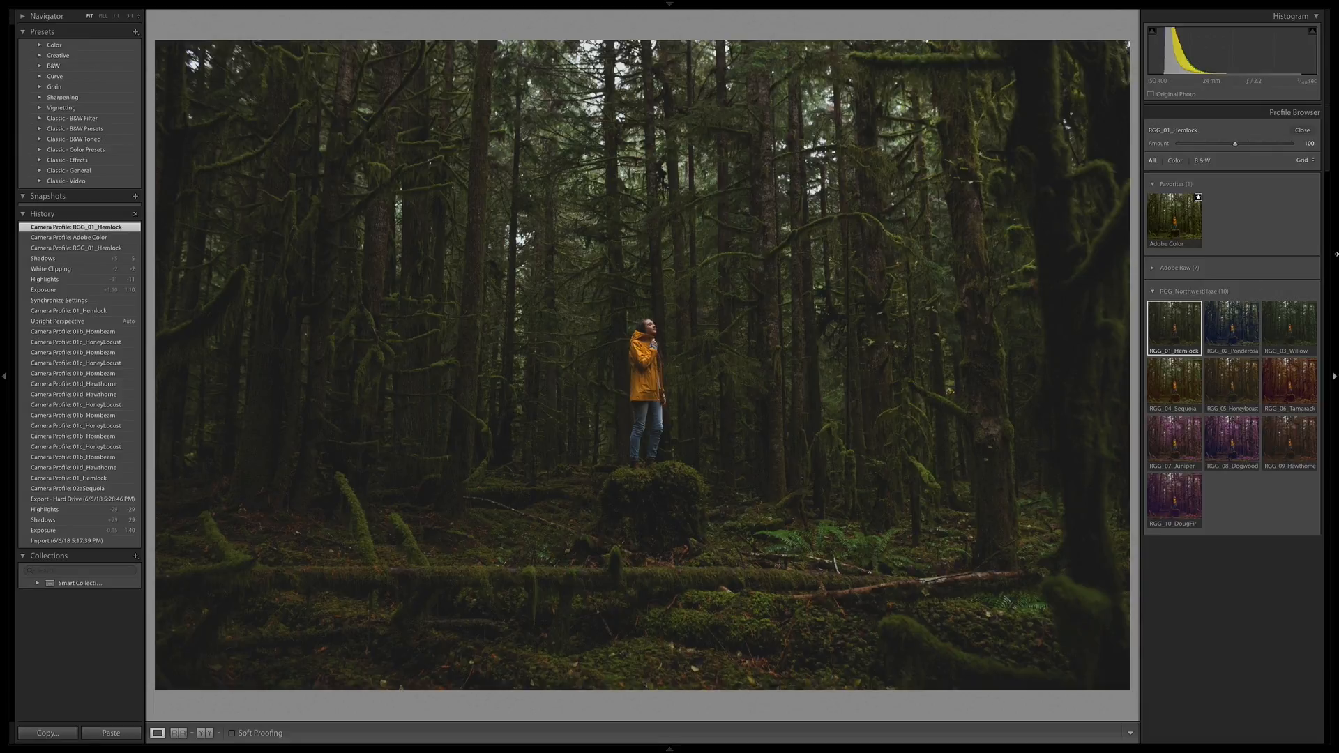
left_click(1232, 328)
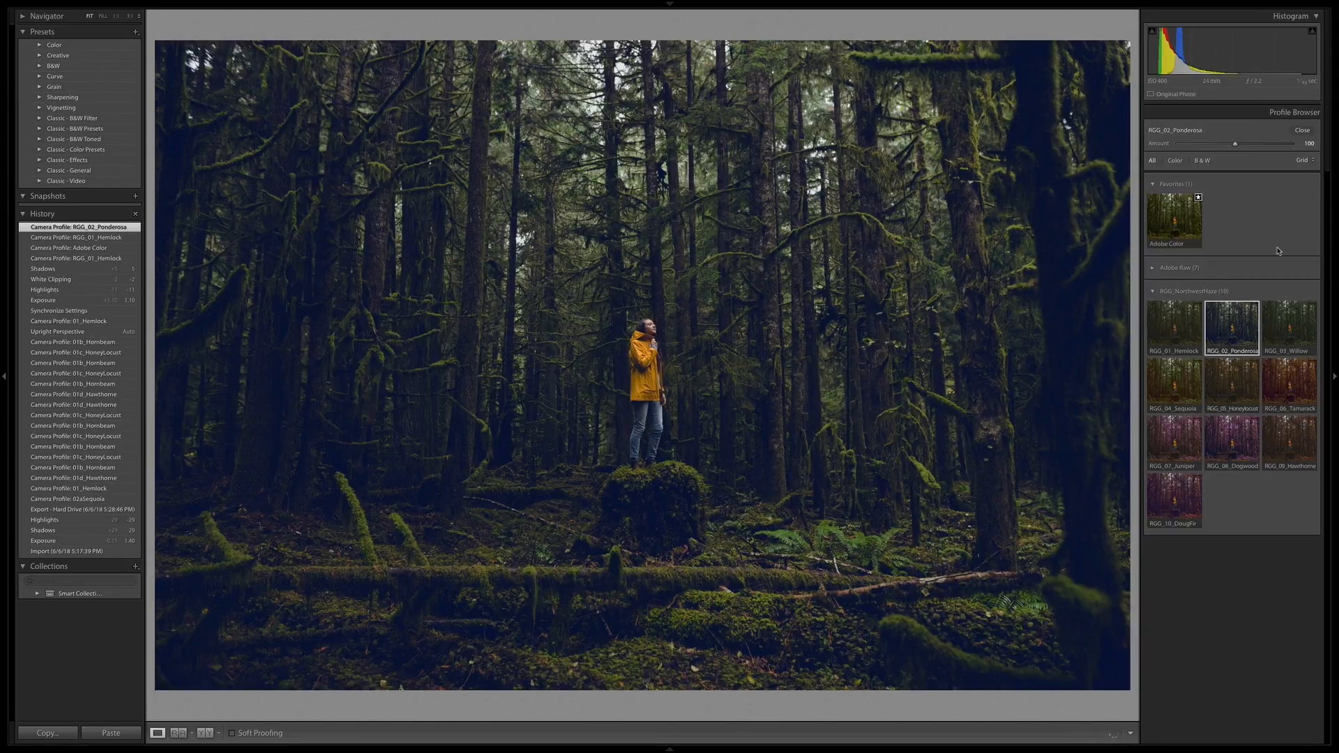
mouse_move(1285, 308)
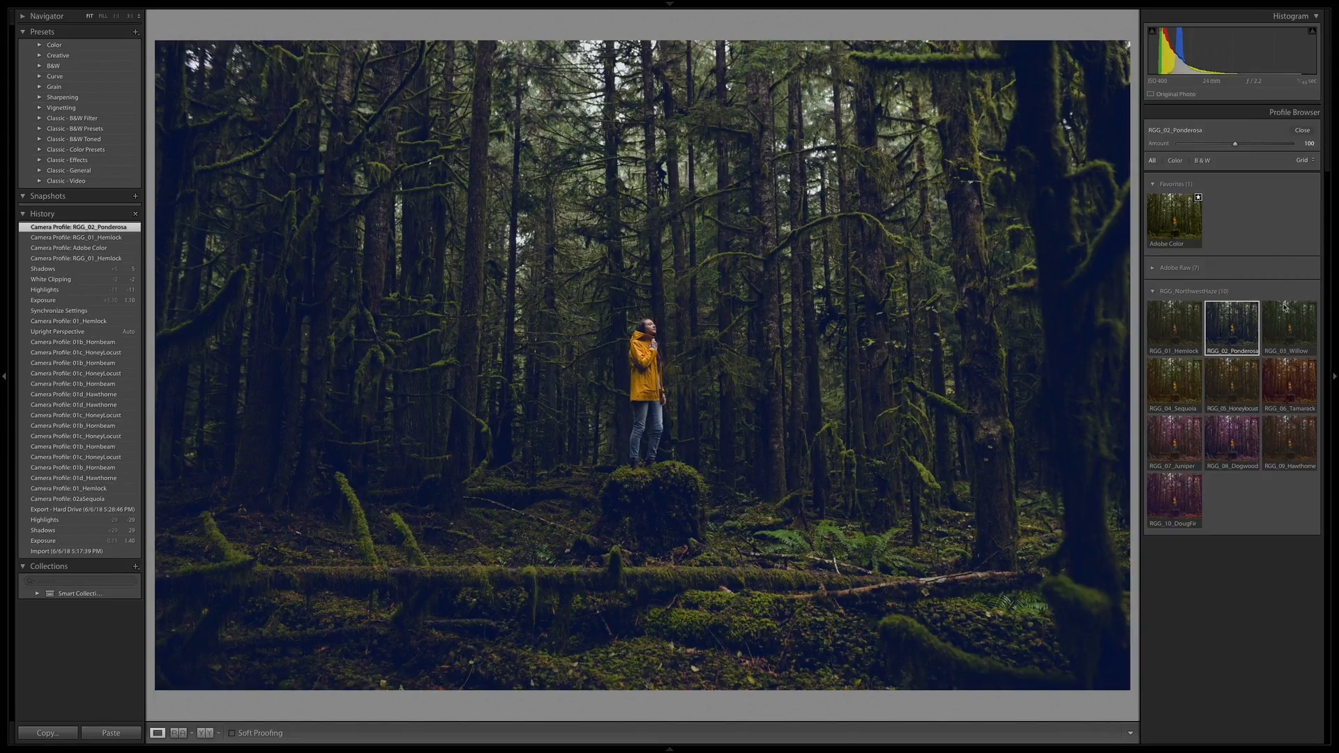
left_click(1289, 327)
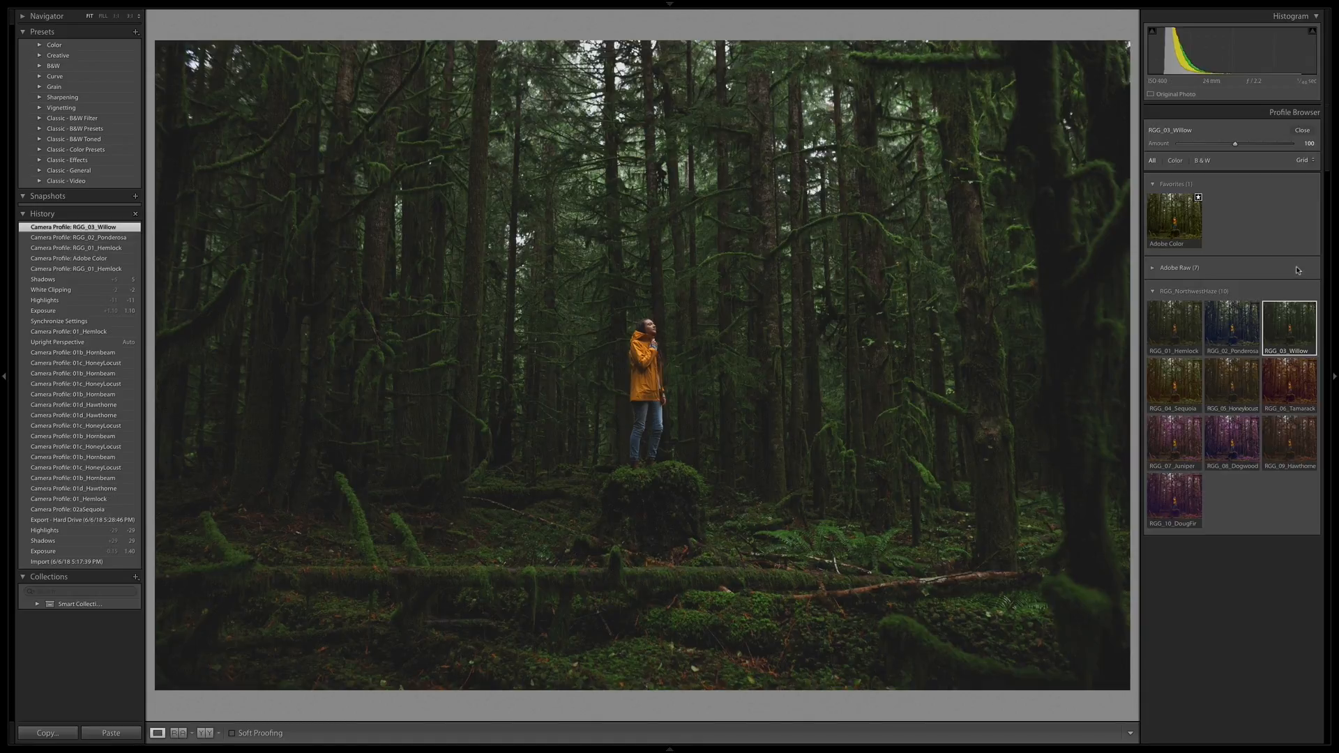
mouse_move(1075, 290)
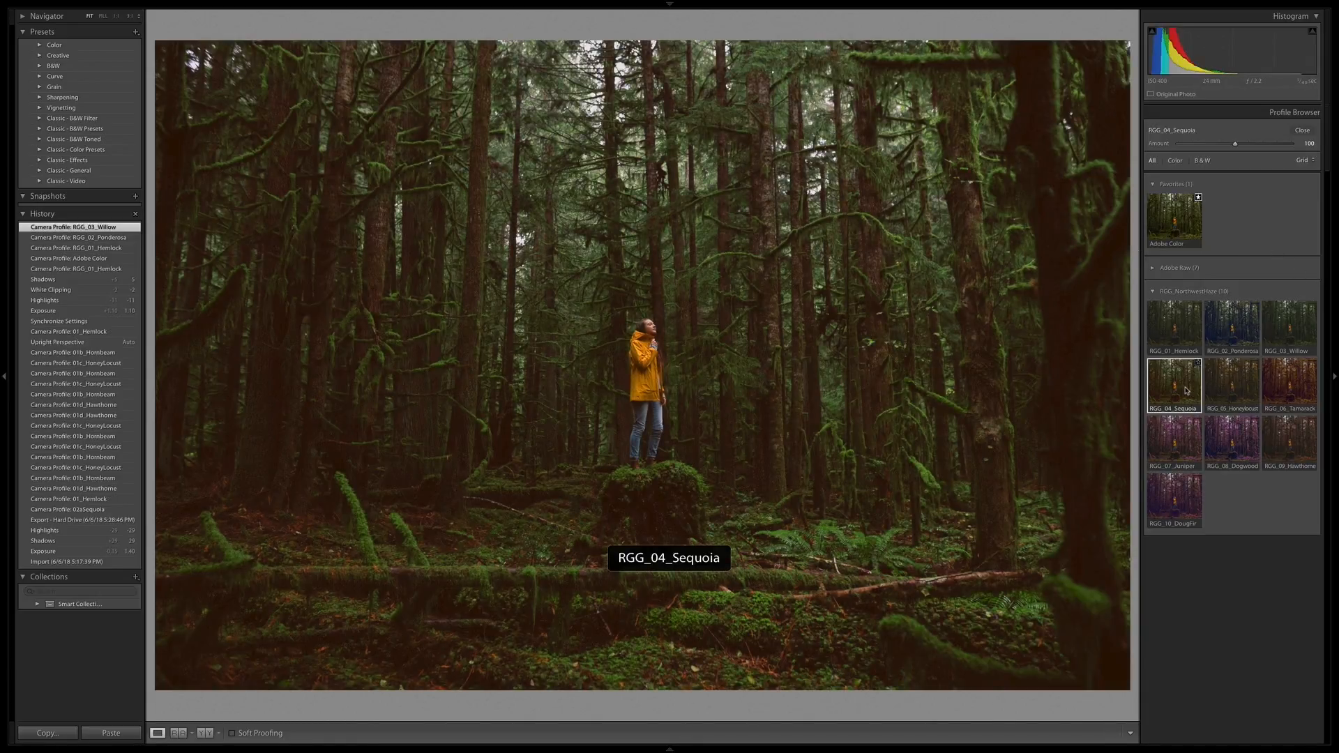
Step: Preview RGG_04_Sequoia and RGG_05_Honeylocust, then apply RGG_06_Tamarack for warm amber tones
left_click(1173, 385)
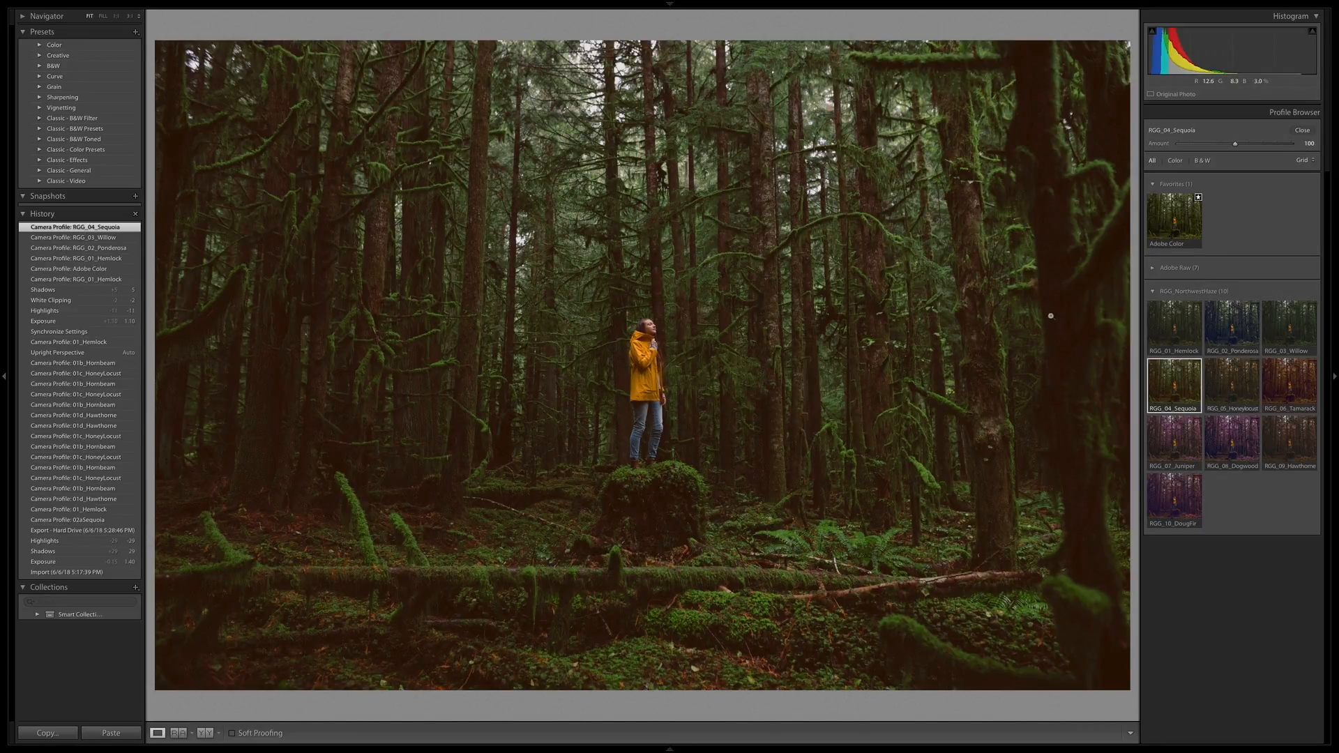
mouse_move(891, 244)
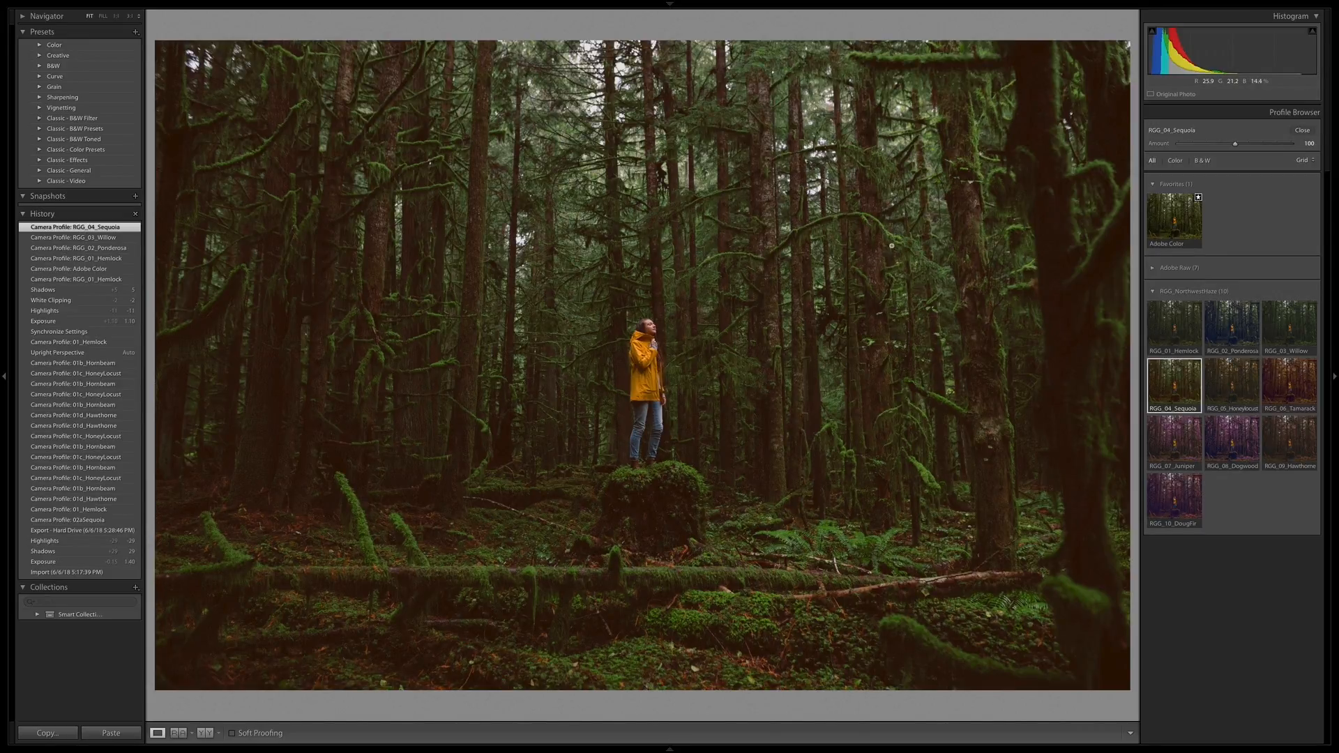
left_click(1230, 385)
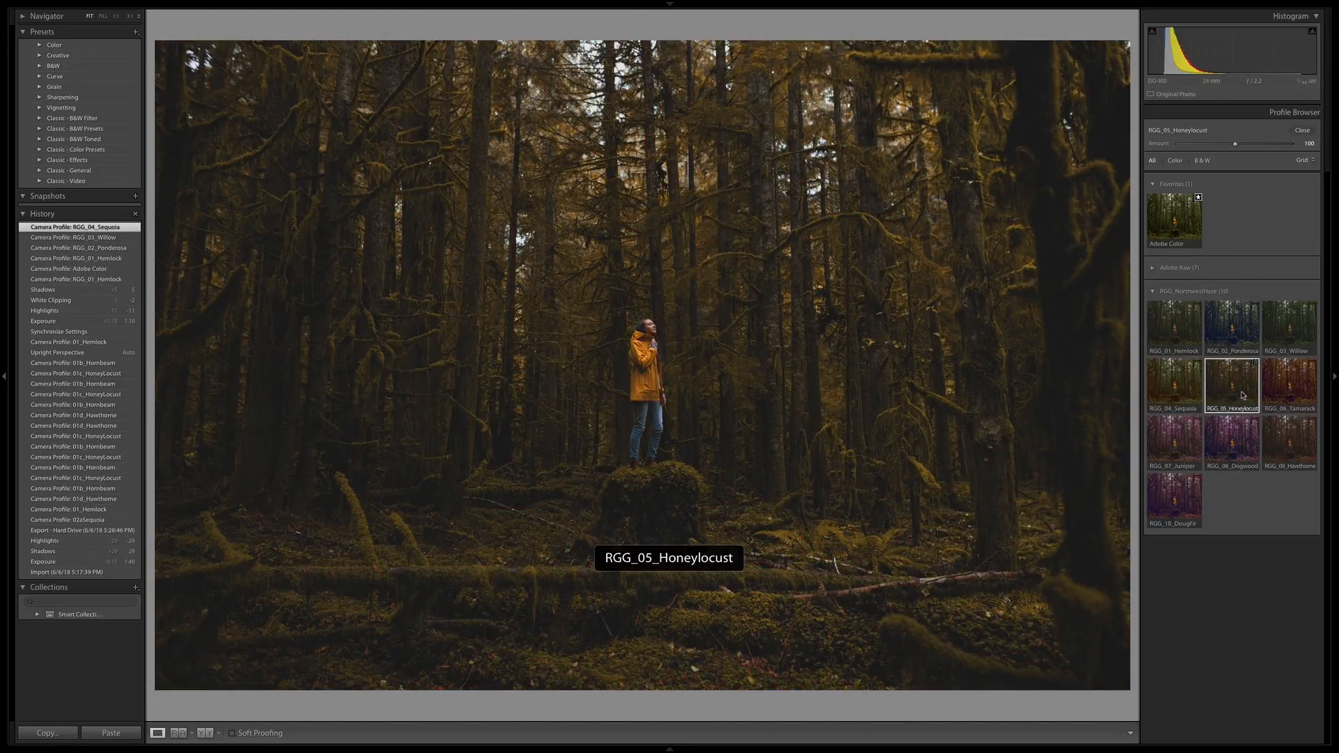
left_click(1231, 383)
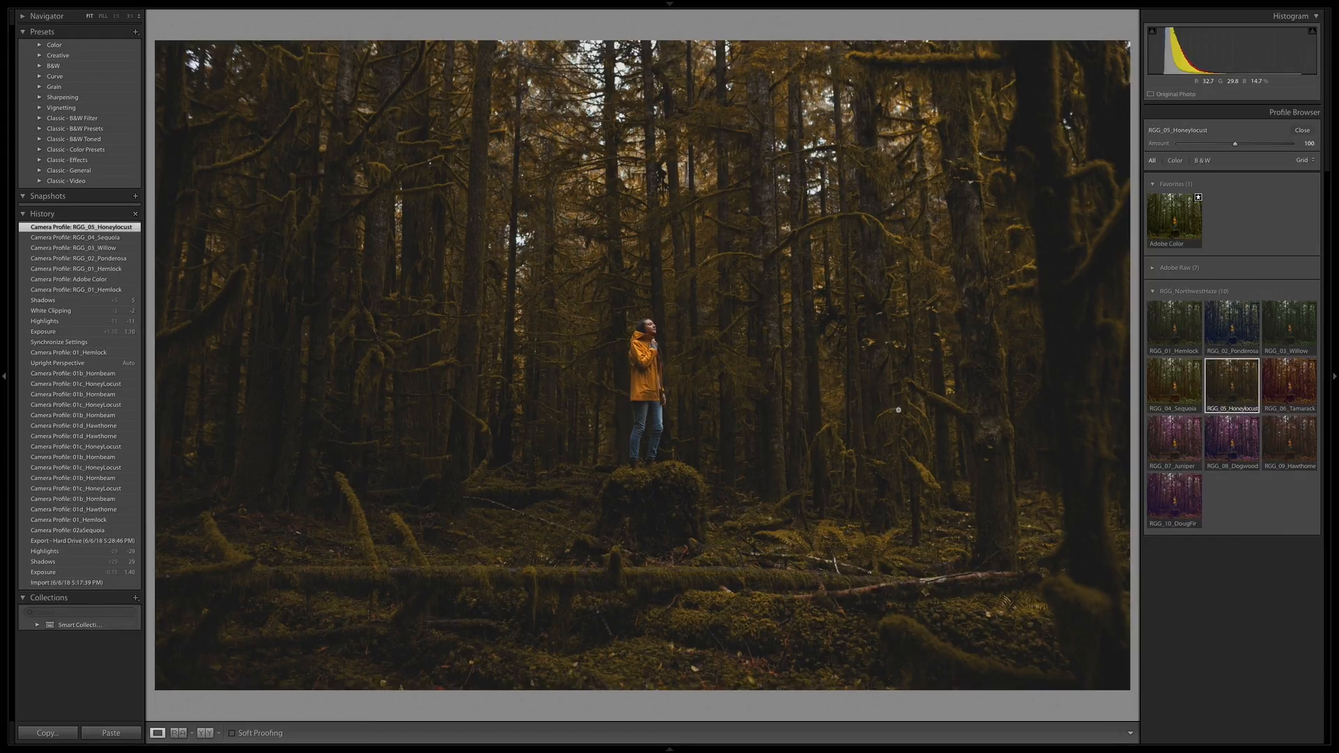
mouse_move(916, 406)
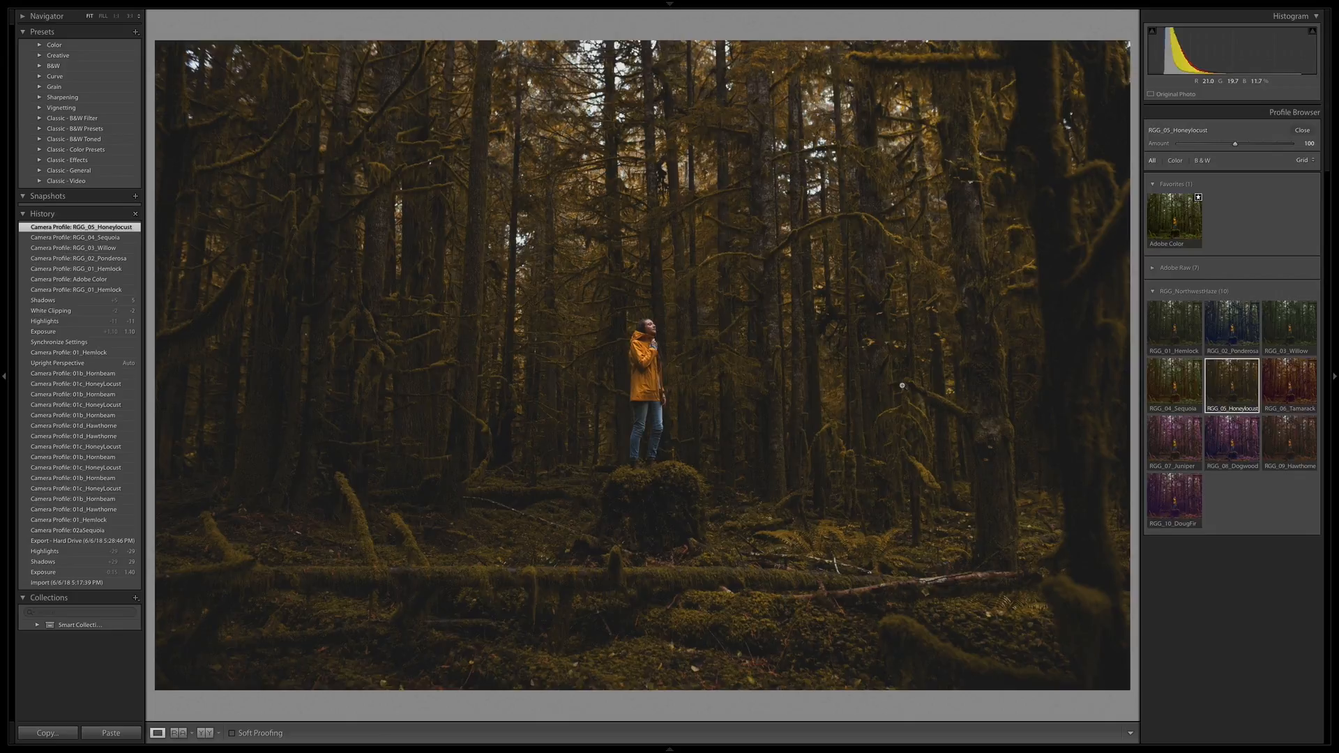
left_click(1289, 386)
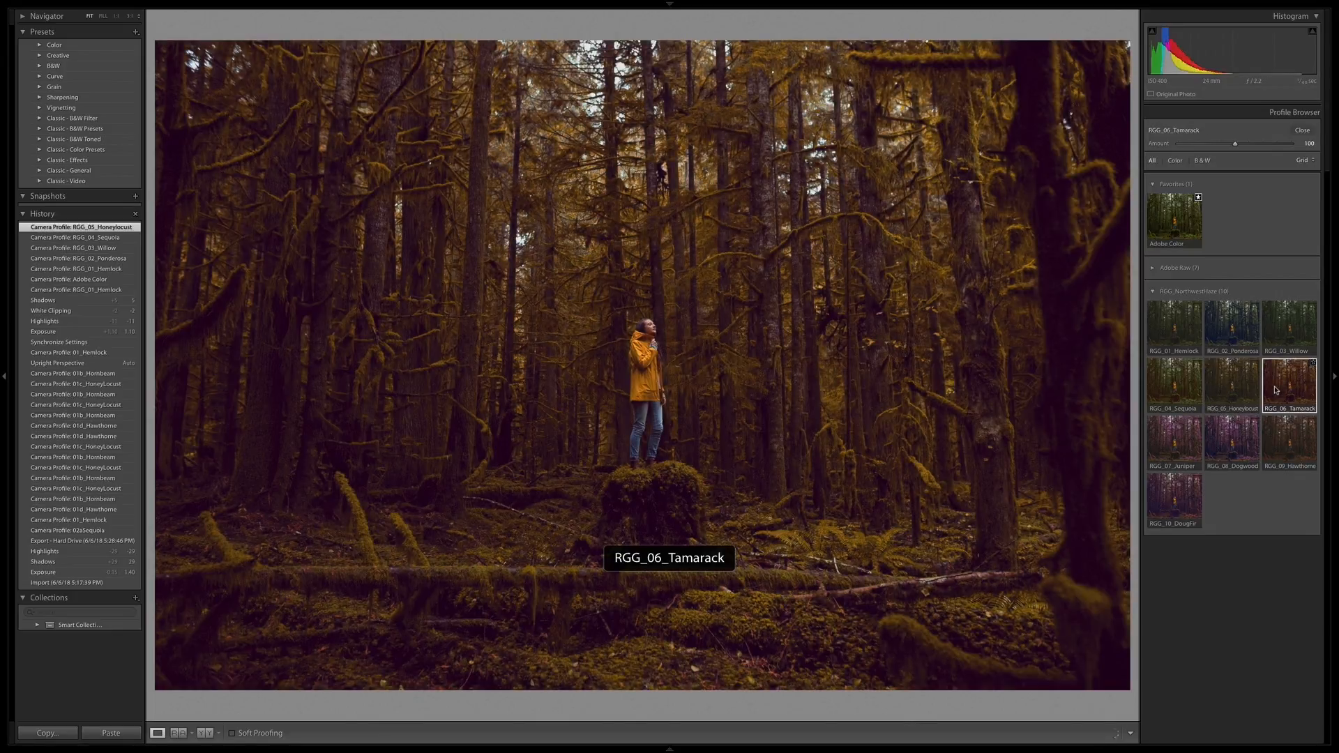
left_click(1289, 384)
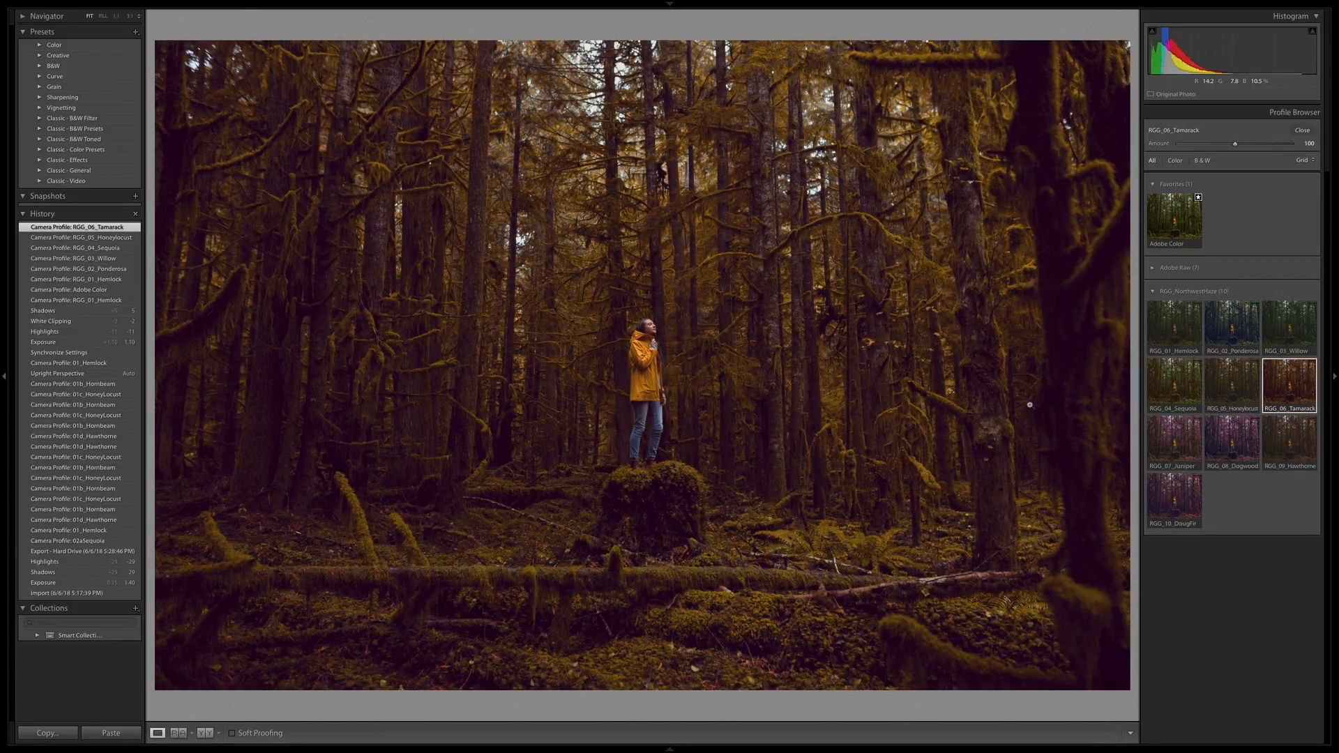
mouse_move(960, 334)
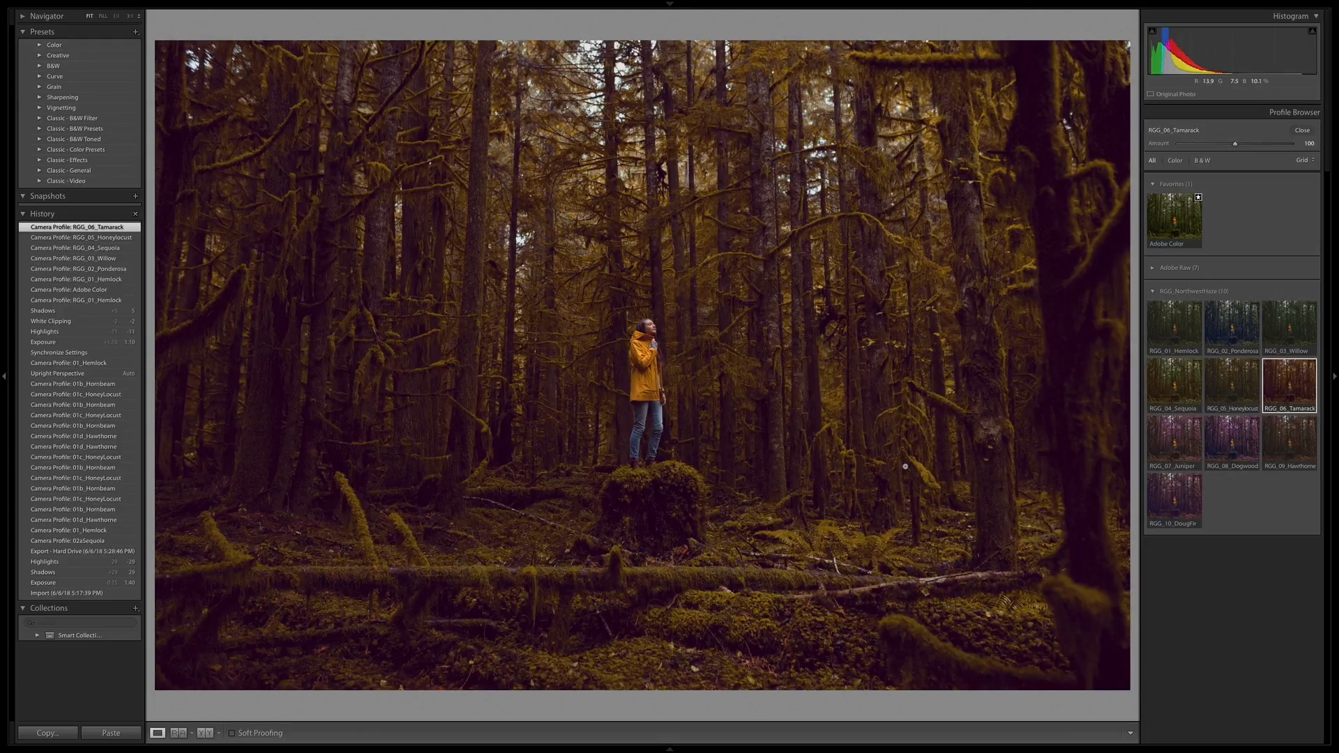
mouse_move(1173, 437)
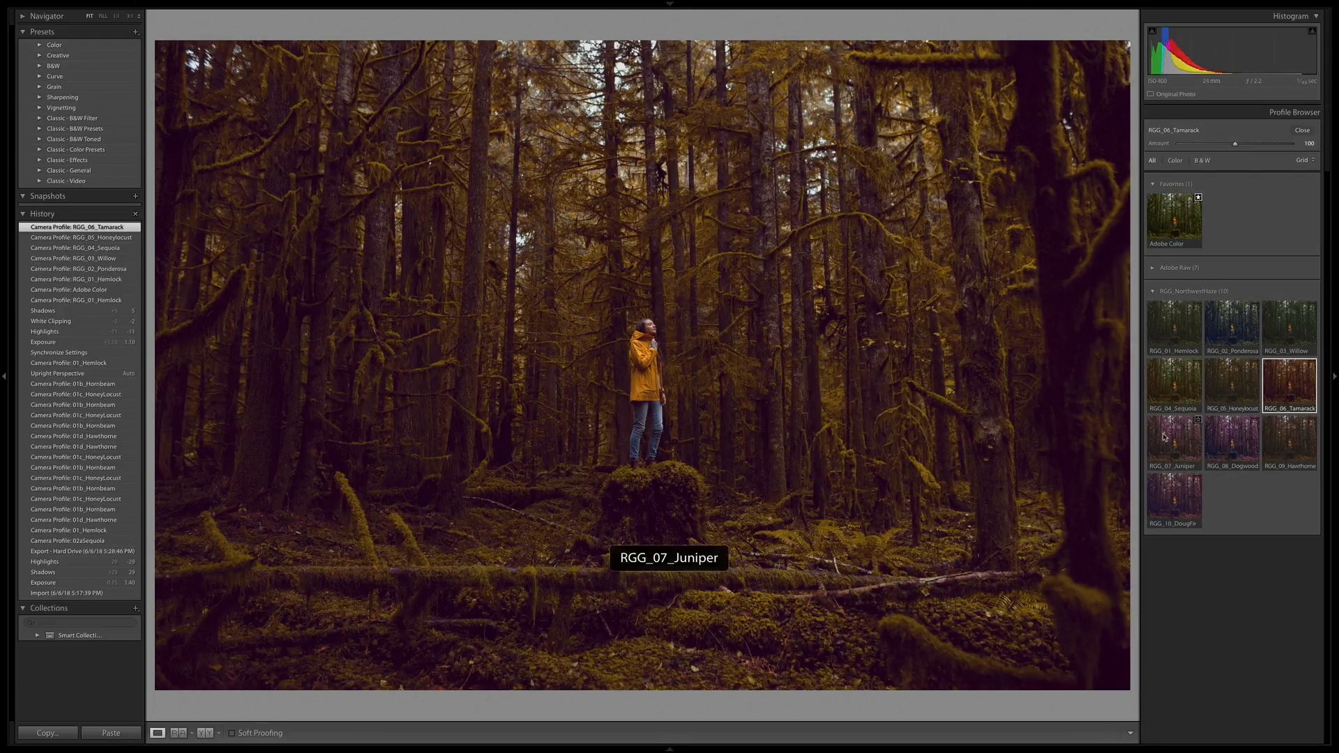
Step: Preview Juniper, Dogwood and Hawthorne, then apply RGG_10_DougFir's red-purple look
left_click(1174, 441)
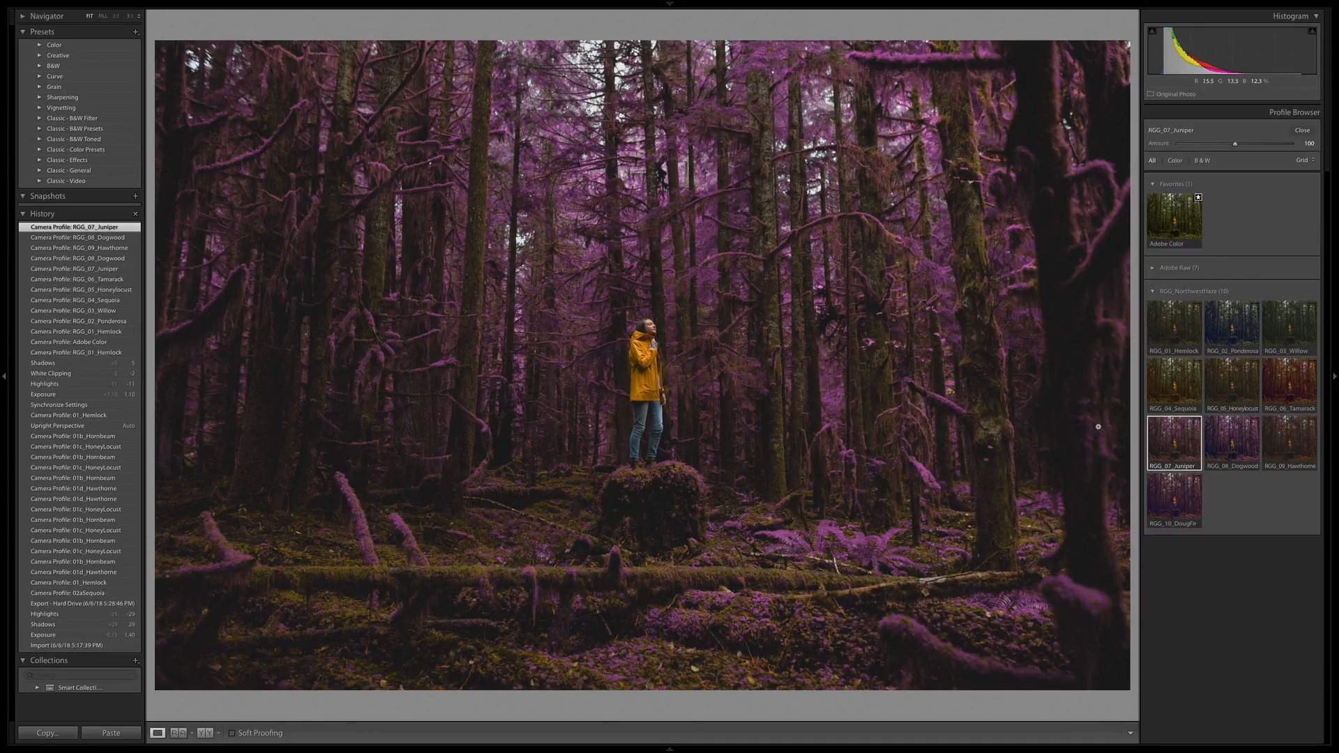
mouse_move(1174, 441)
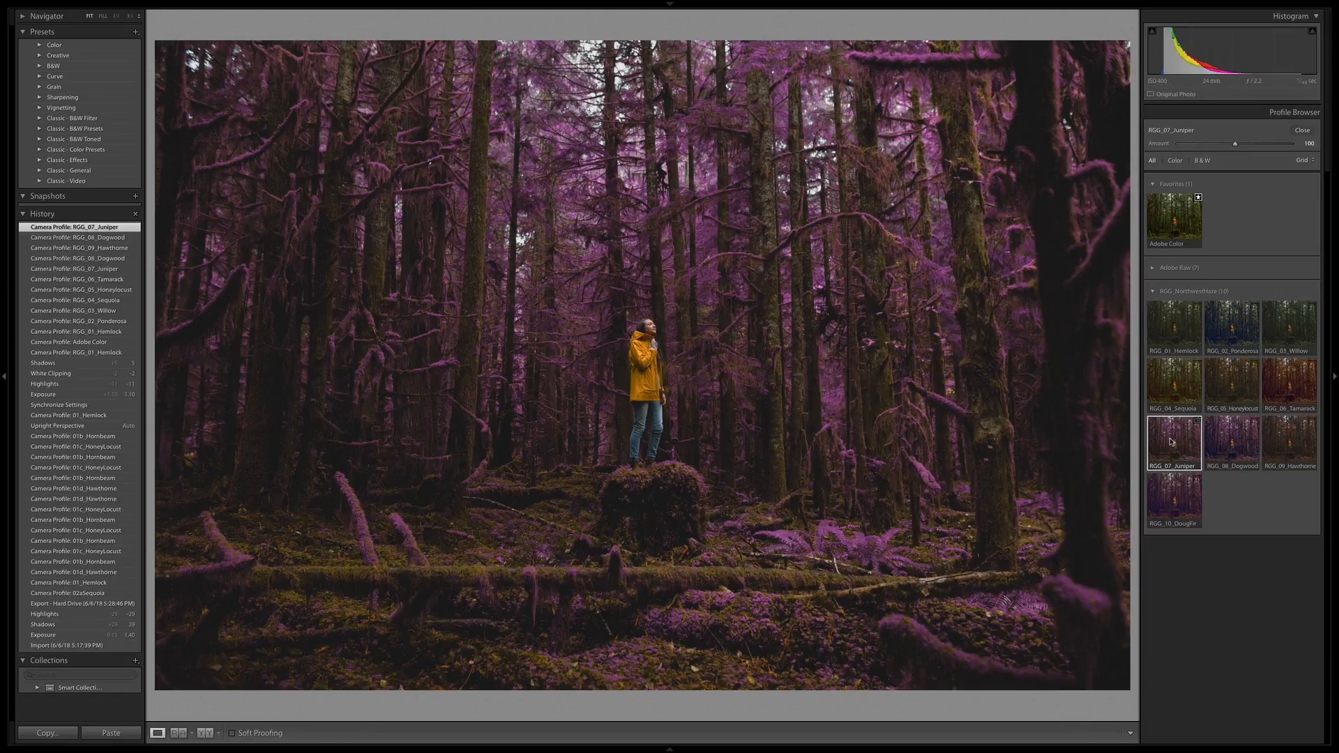
left_click(1232, 443)
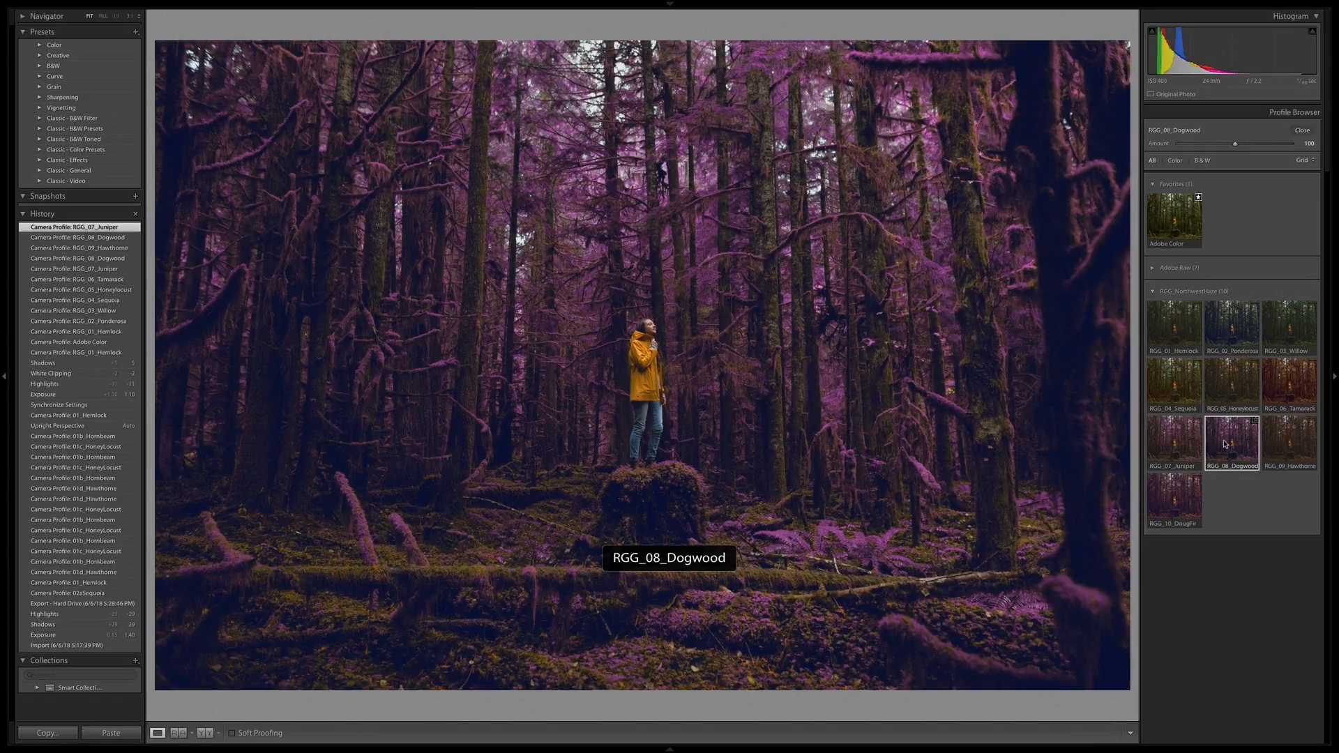
left_click(1230, 441)
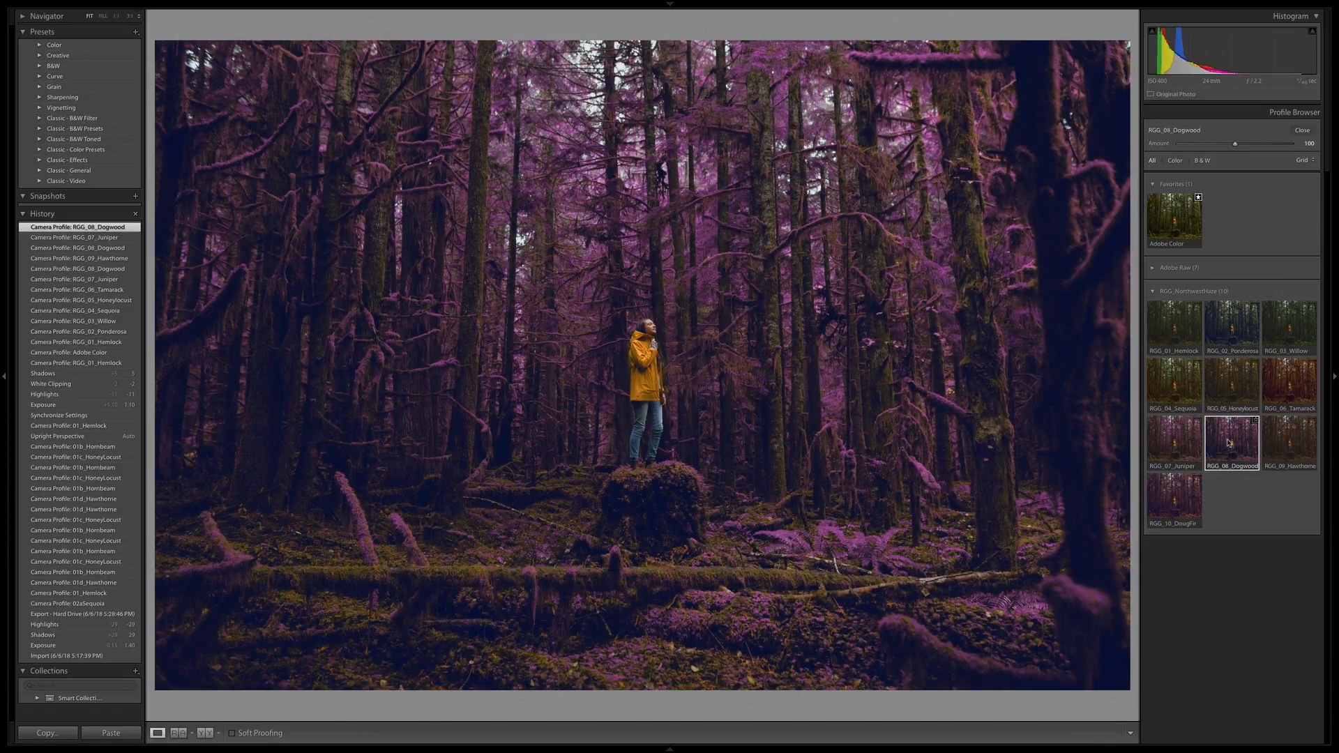
left_click(1290, 441)
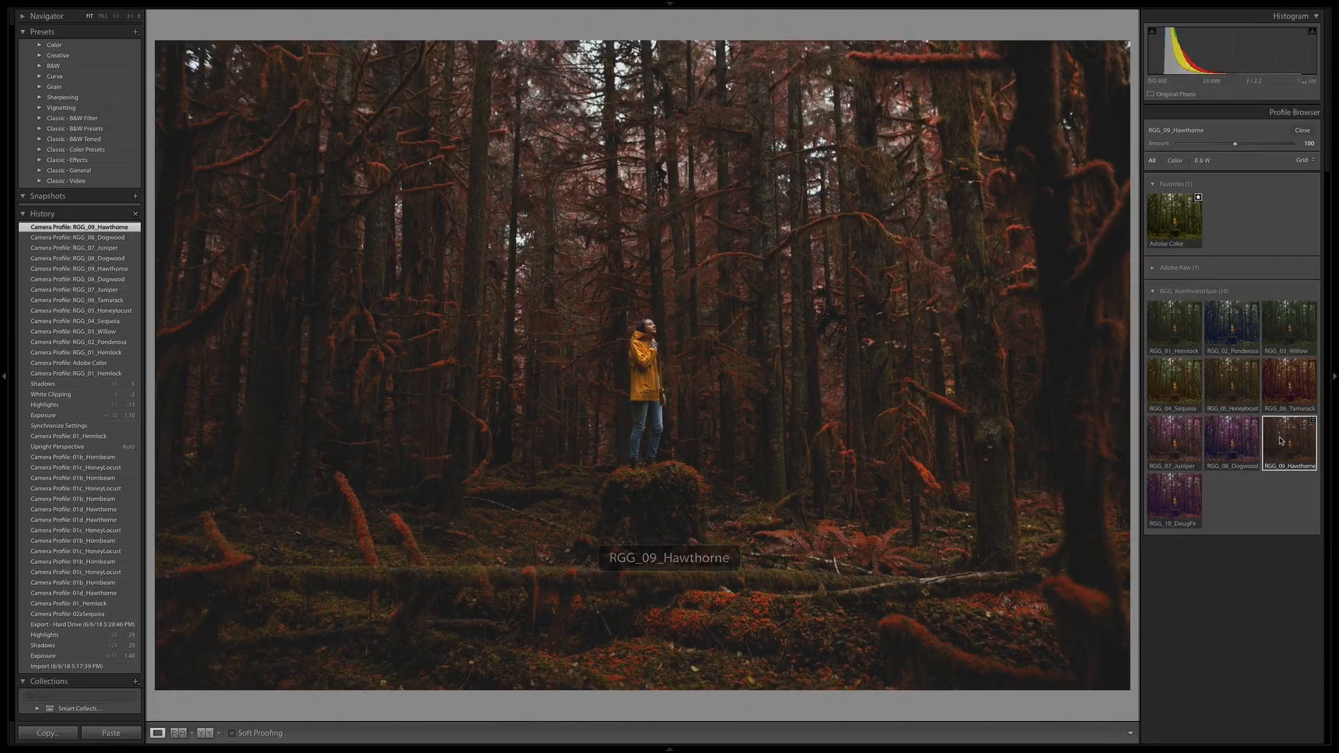
mouse_move(1289, 508)
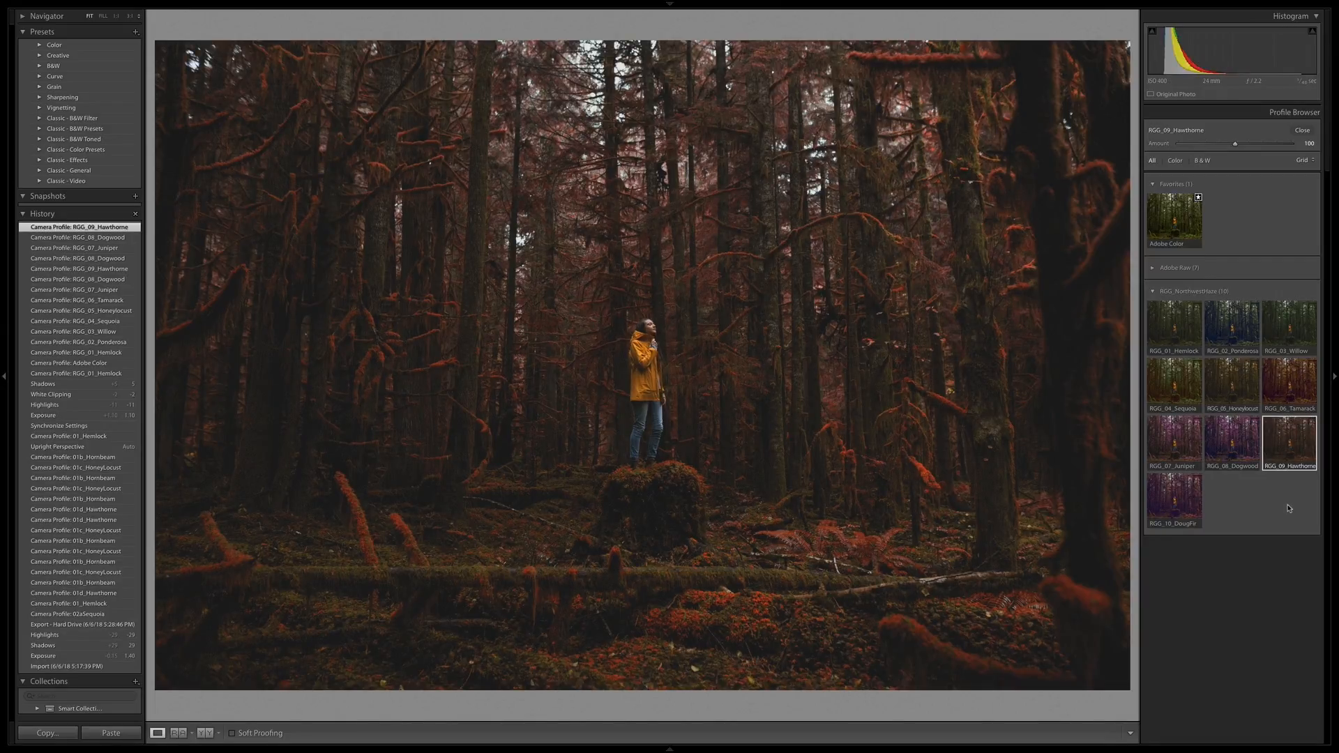
mouse_move(1173, 495)
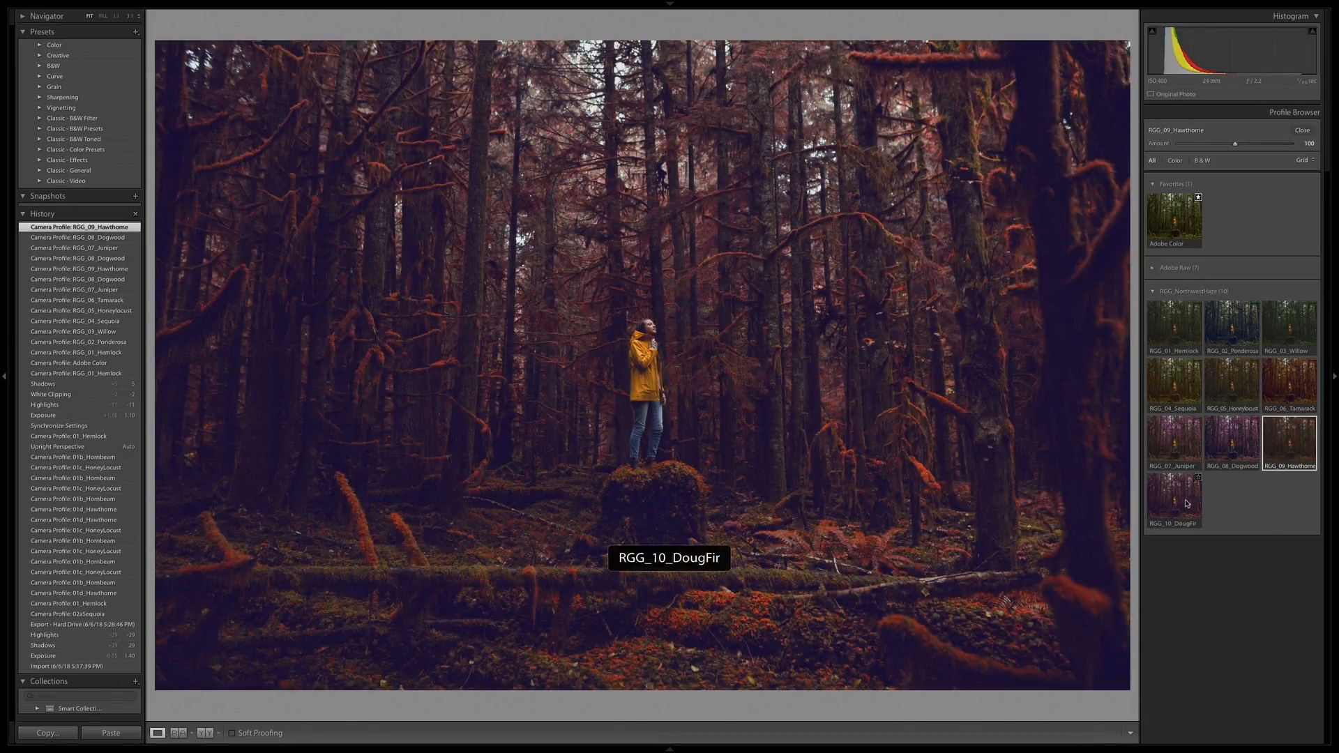
left_click(1174, 495)
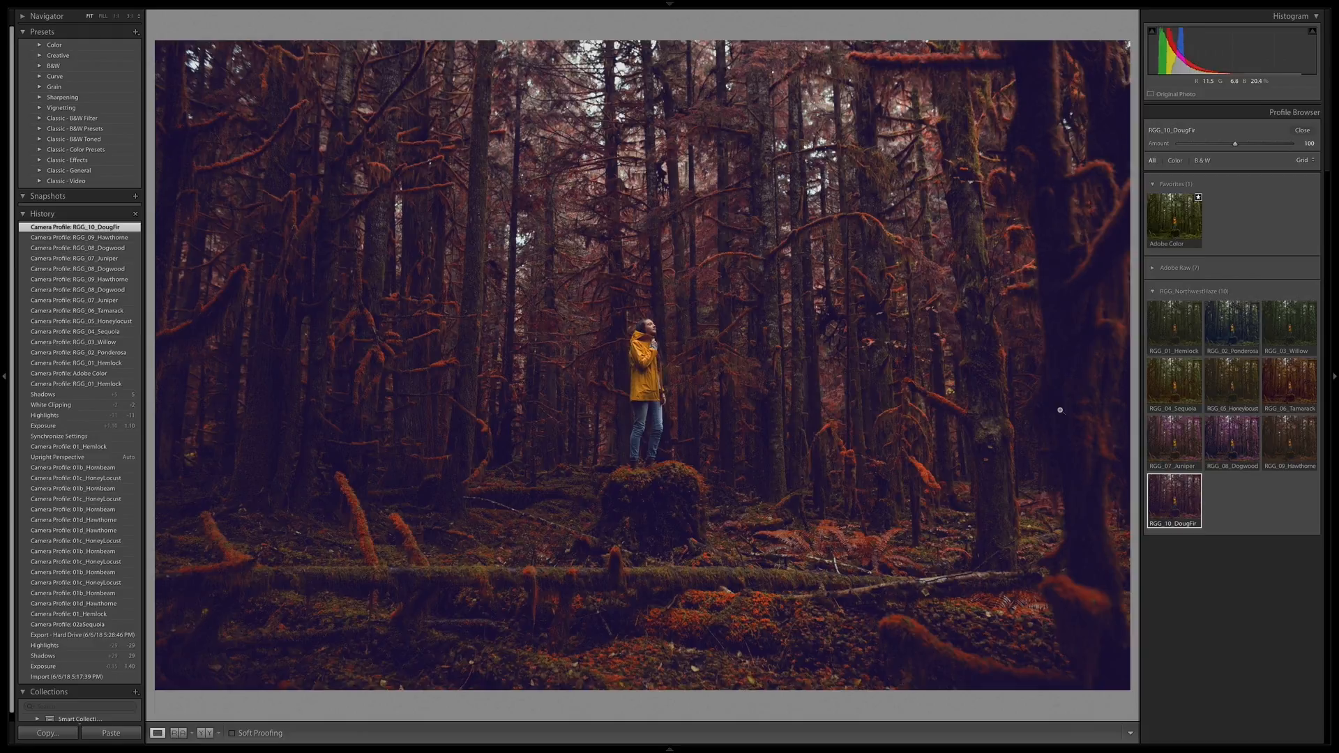
mouse_move(925, 399)
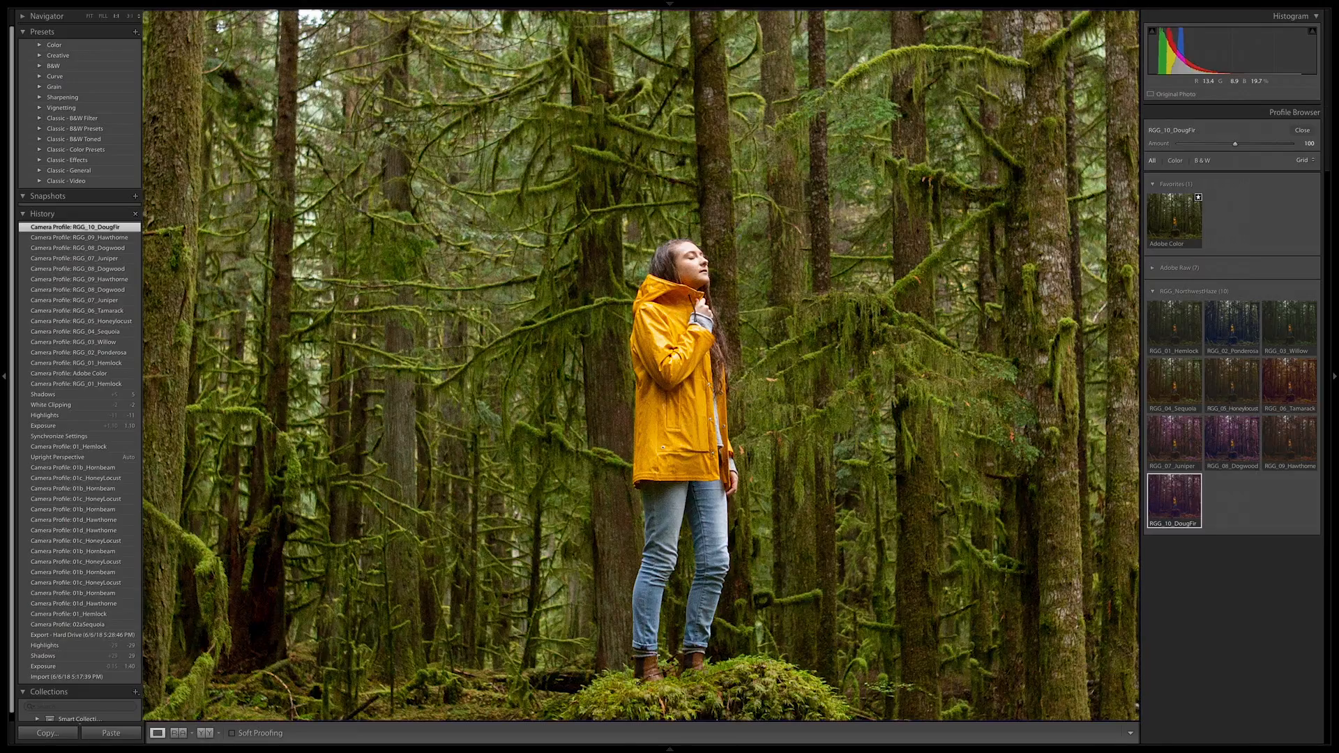
Step: Switch to the red-cape foggy portrait in the filmstrip
left_click(1174, 500)
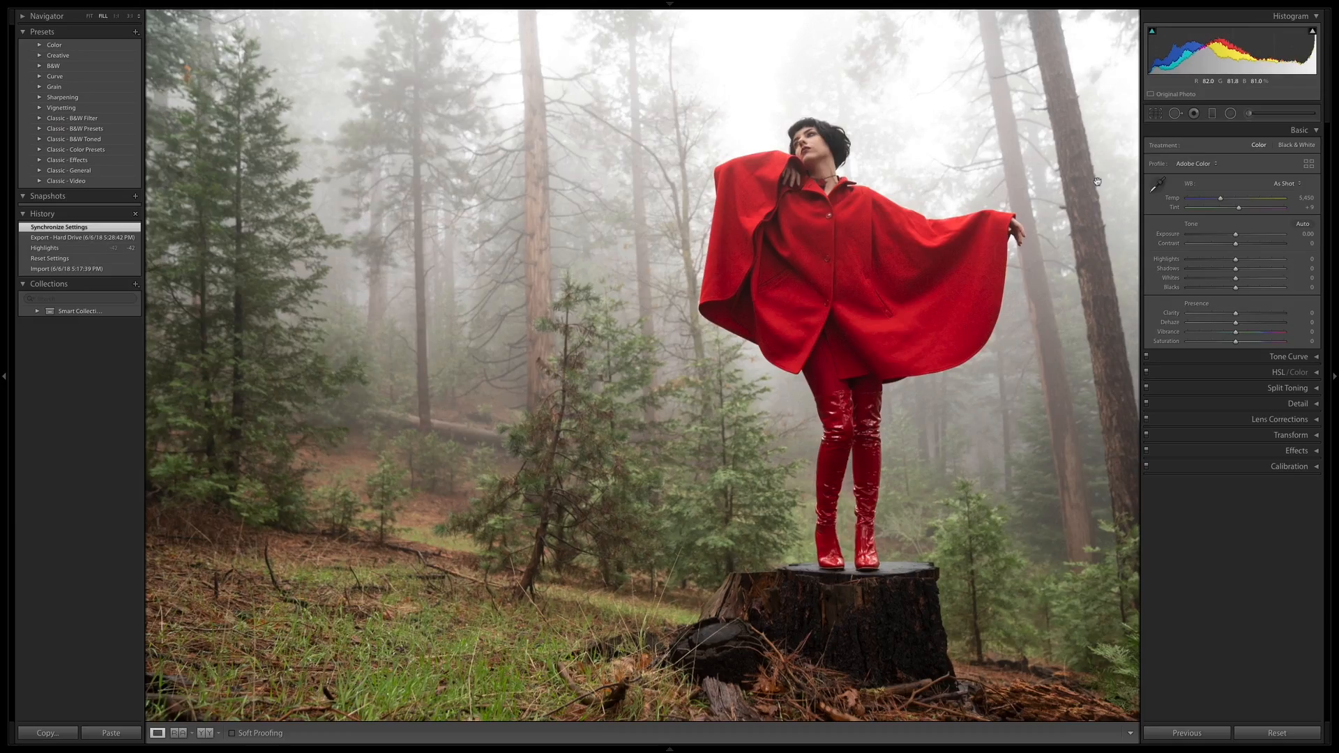
mouse_move(1092, 166)
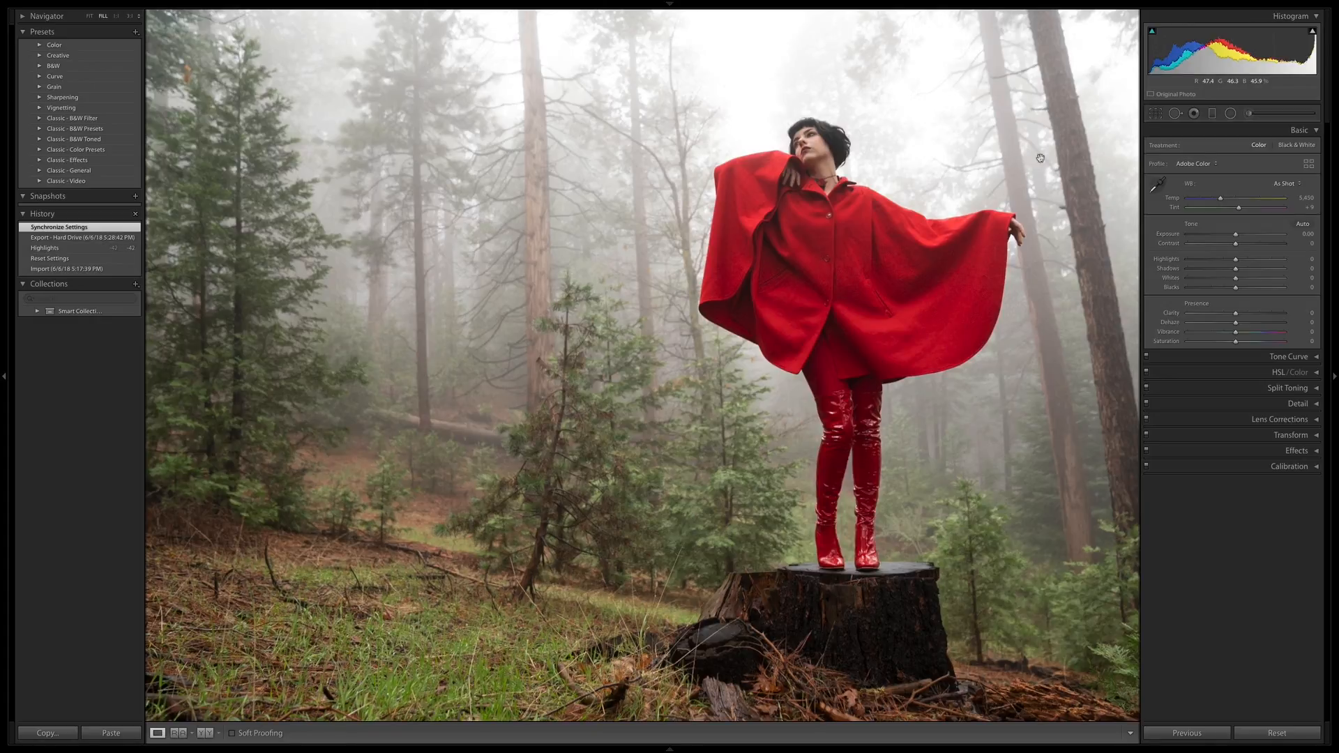
mouse_move(1061, 258)
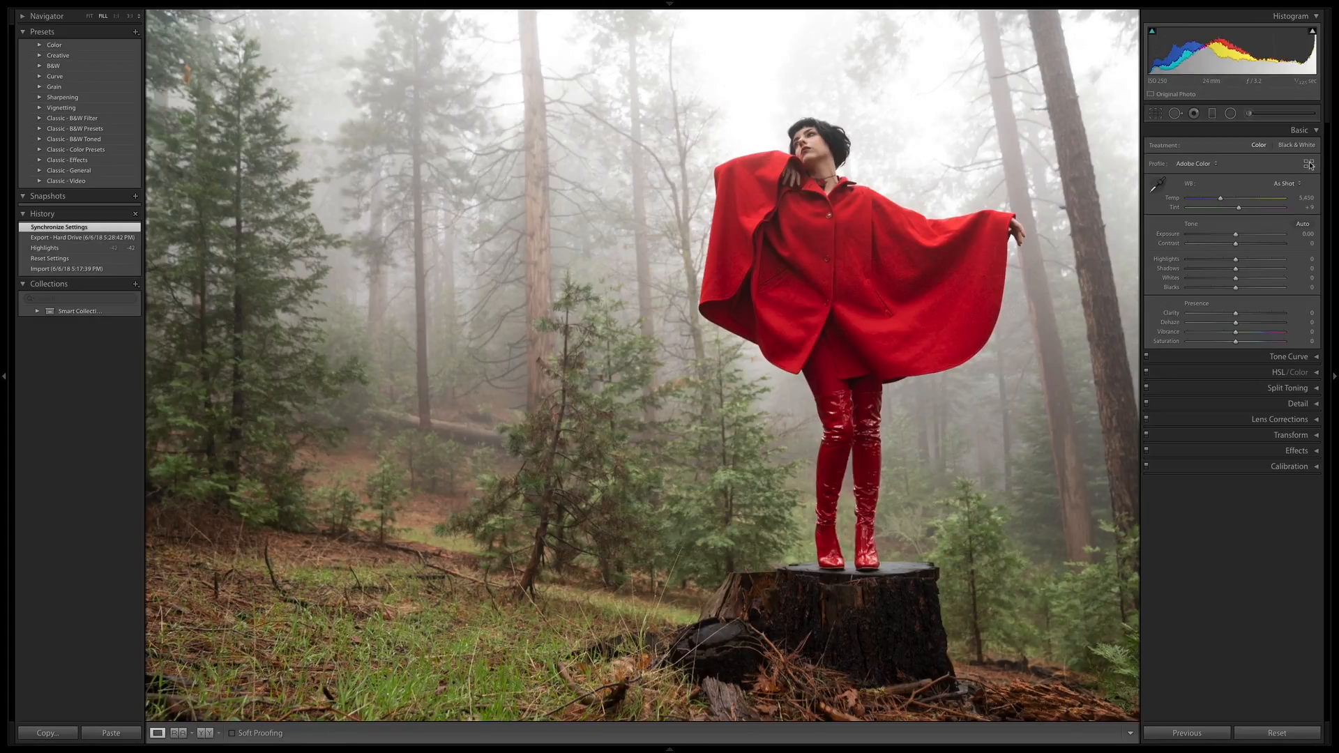
Step: Reopen the profile browser and preview Ponderosa through Tamarack on the red-cape portrait
left_click(1309, 163)
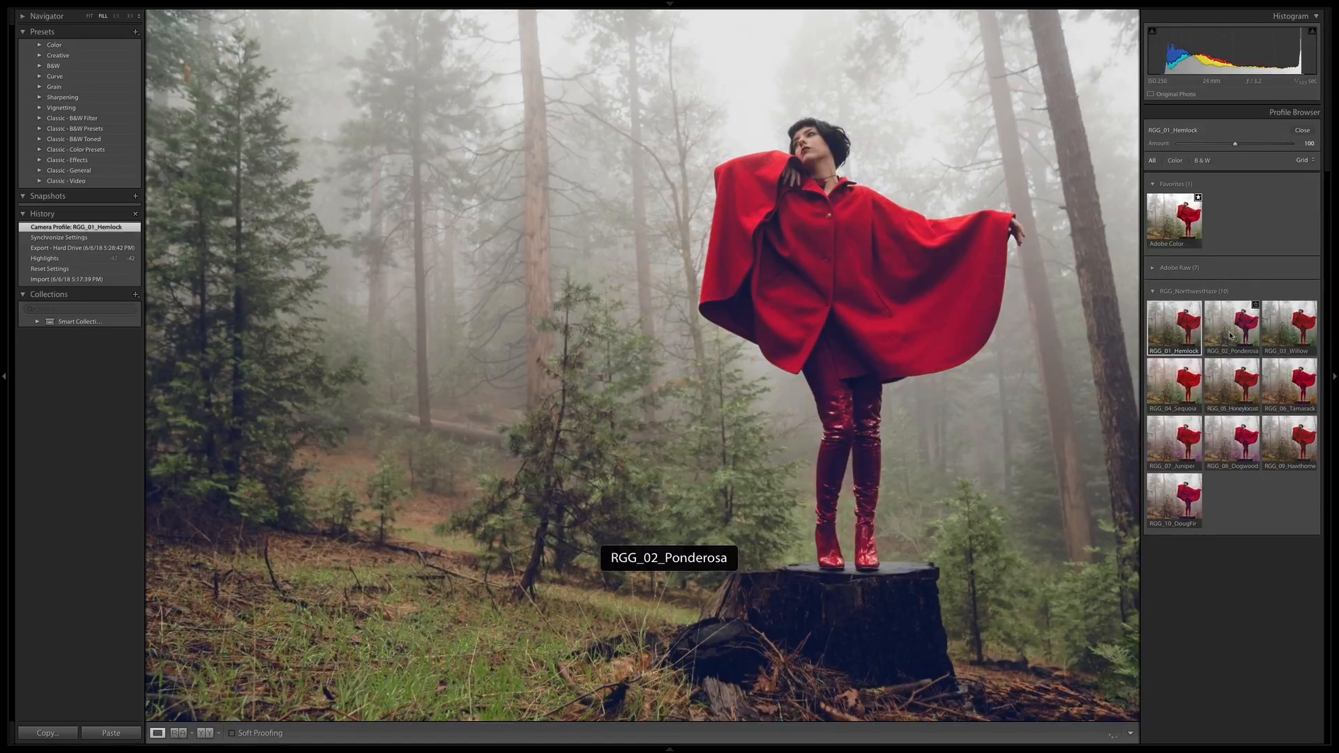
left_click(1232, 329)
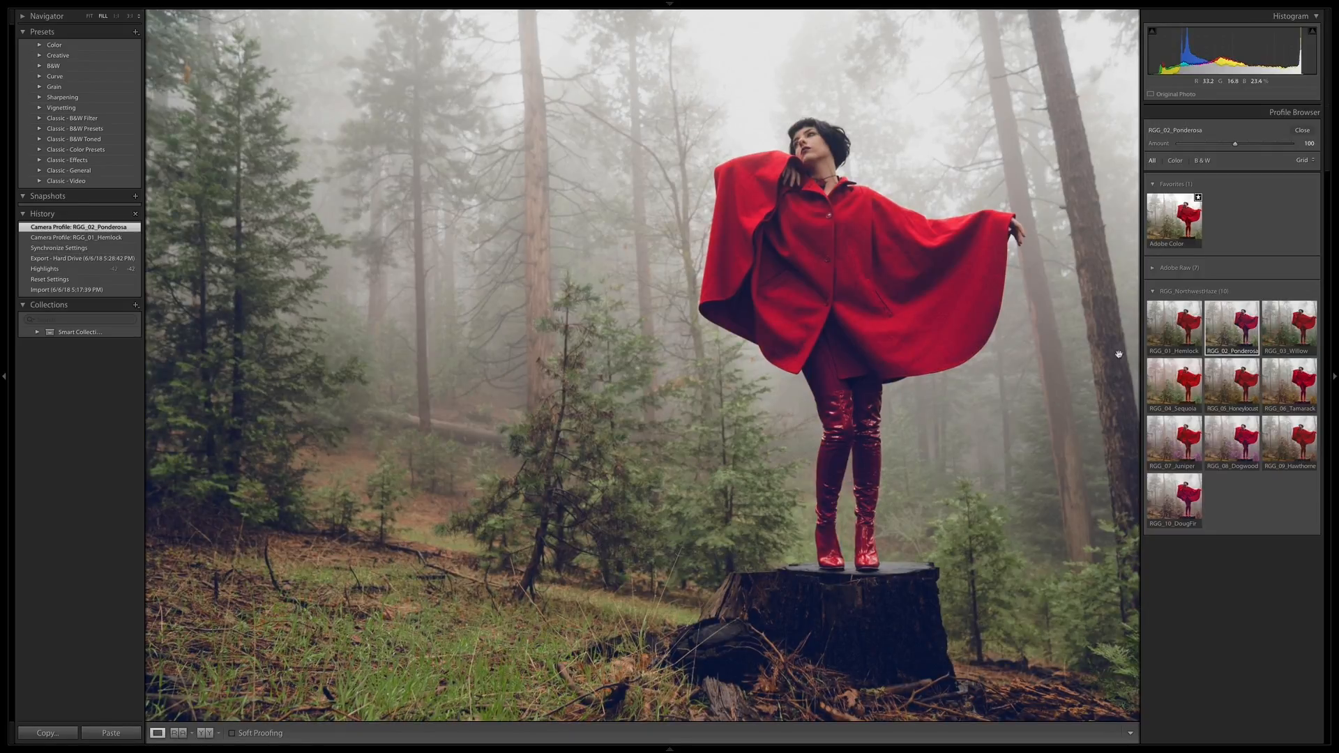
left_click(1288, 328)
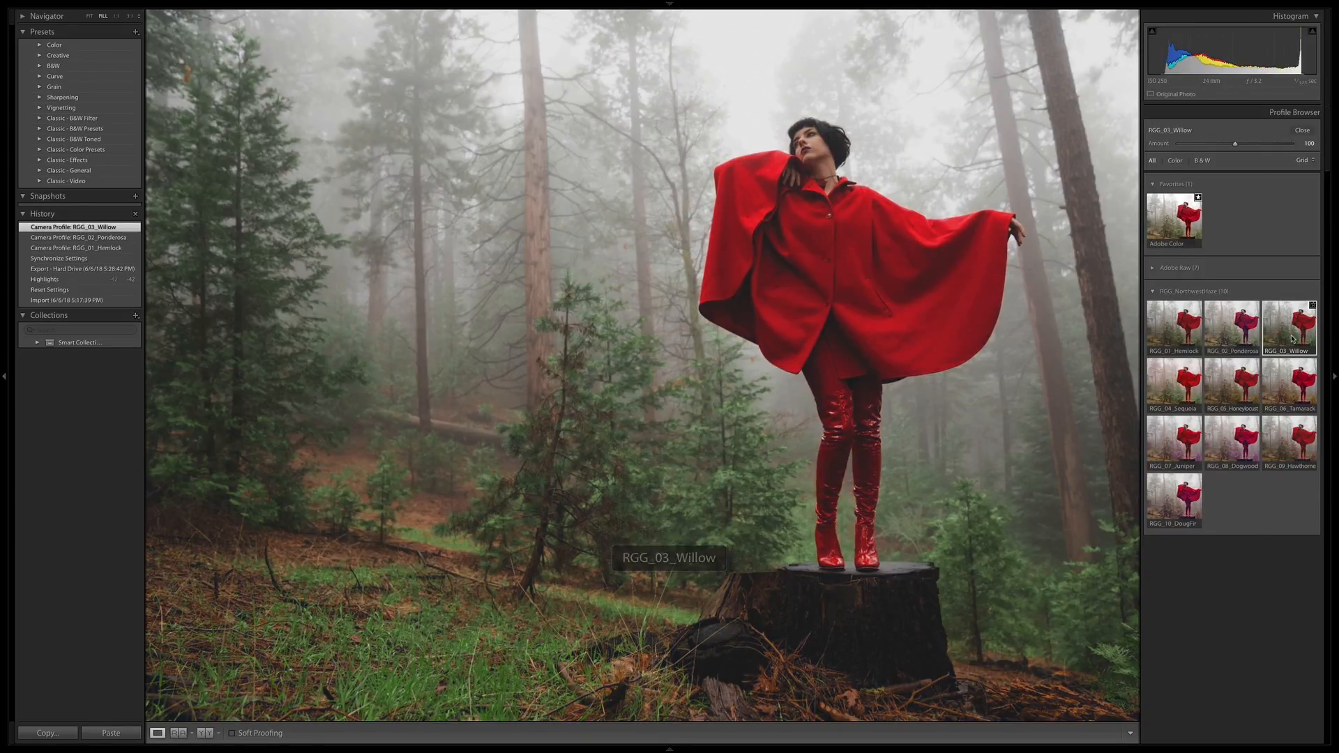
mouse_move(1120, 302)
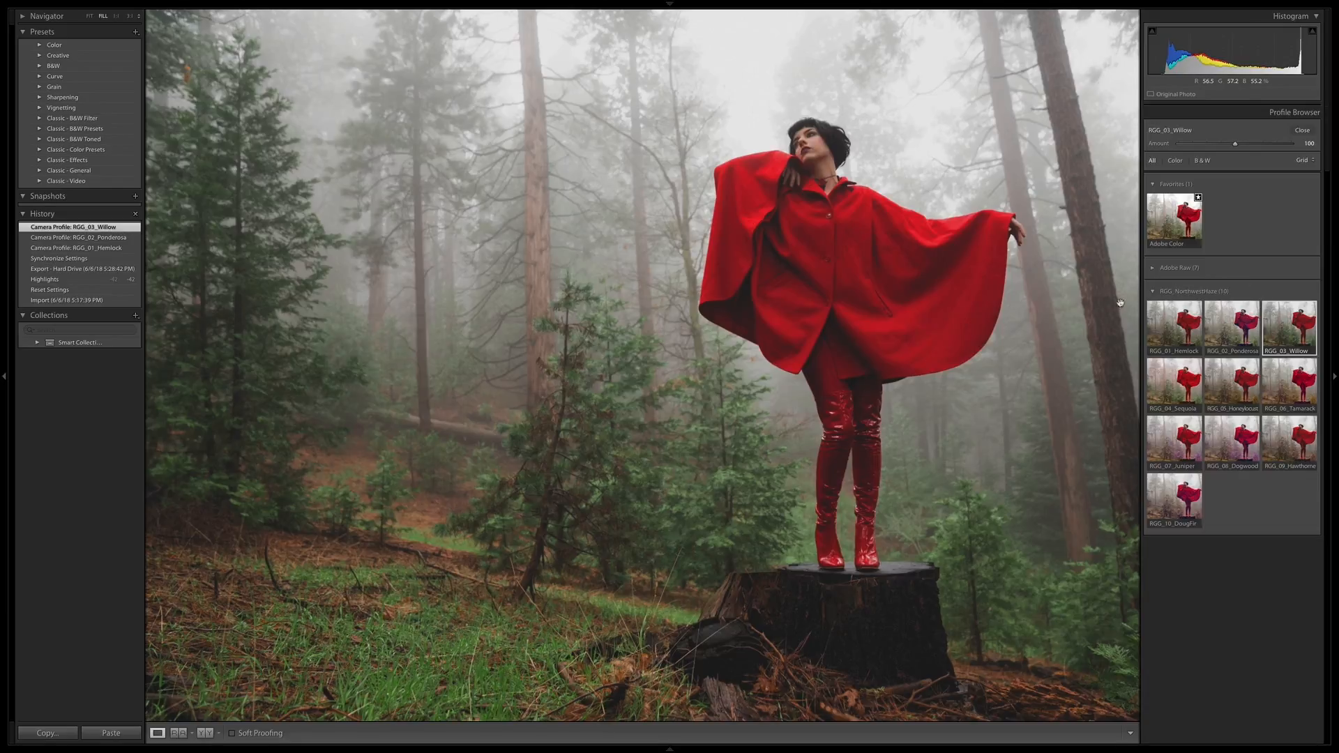
left_click(1173, 385)
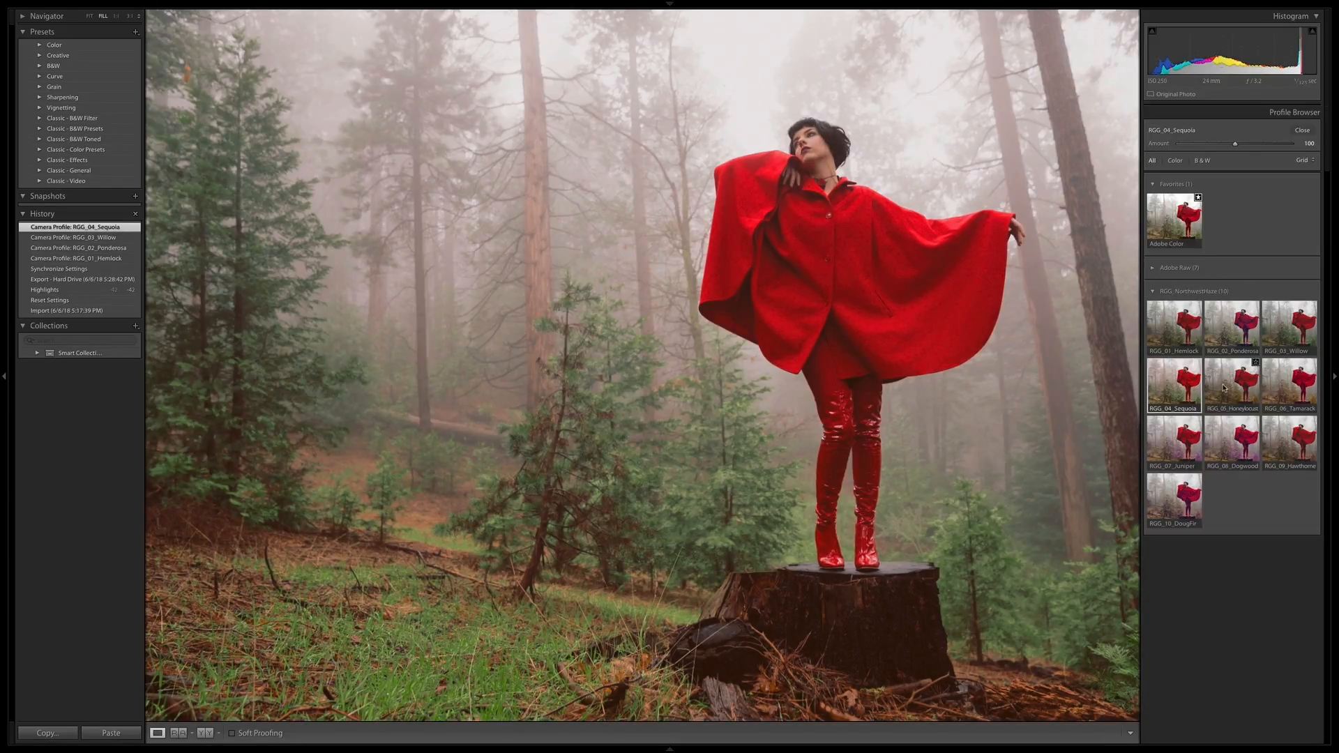
left_click(1232, 385)
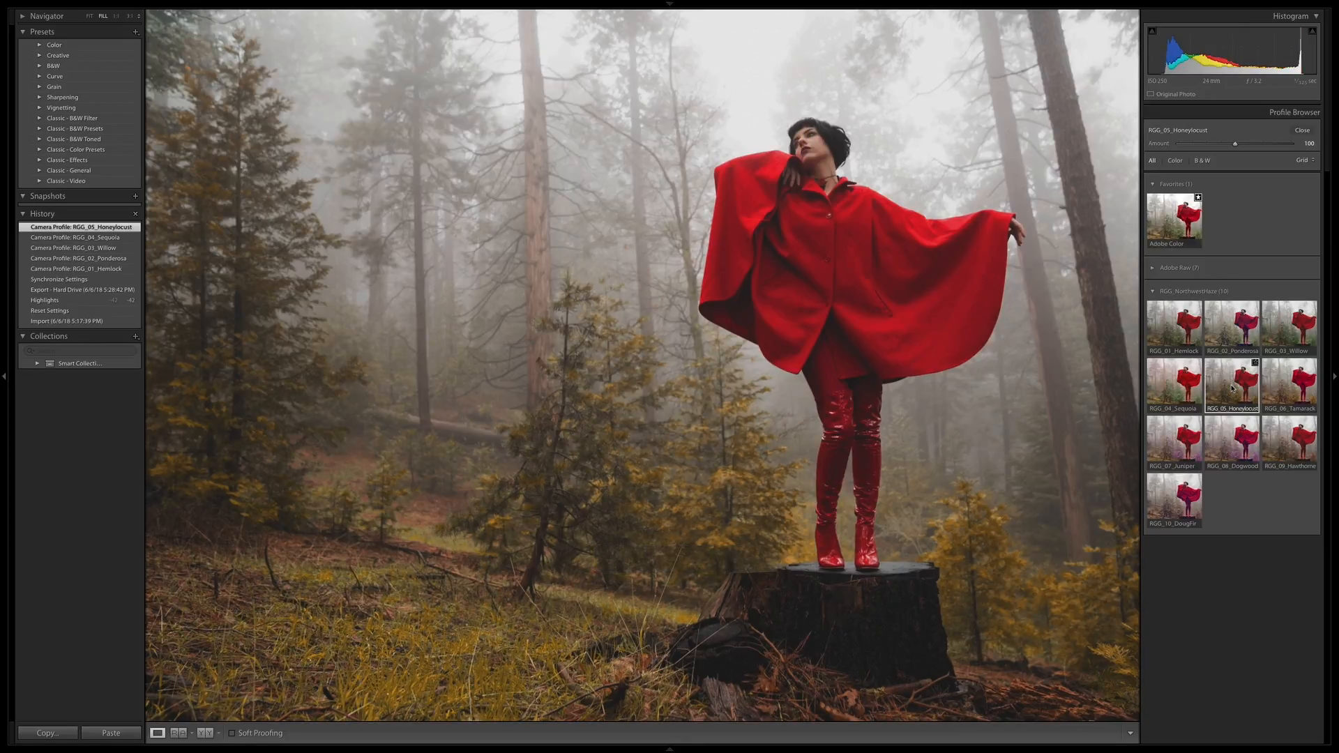
mouse_move(989, 549)
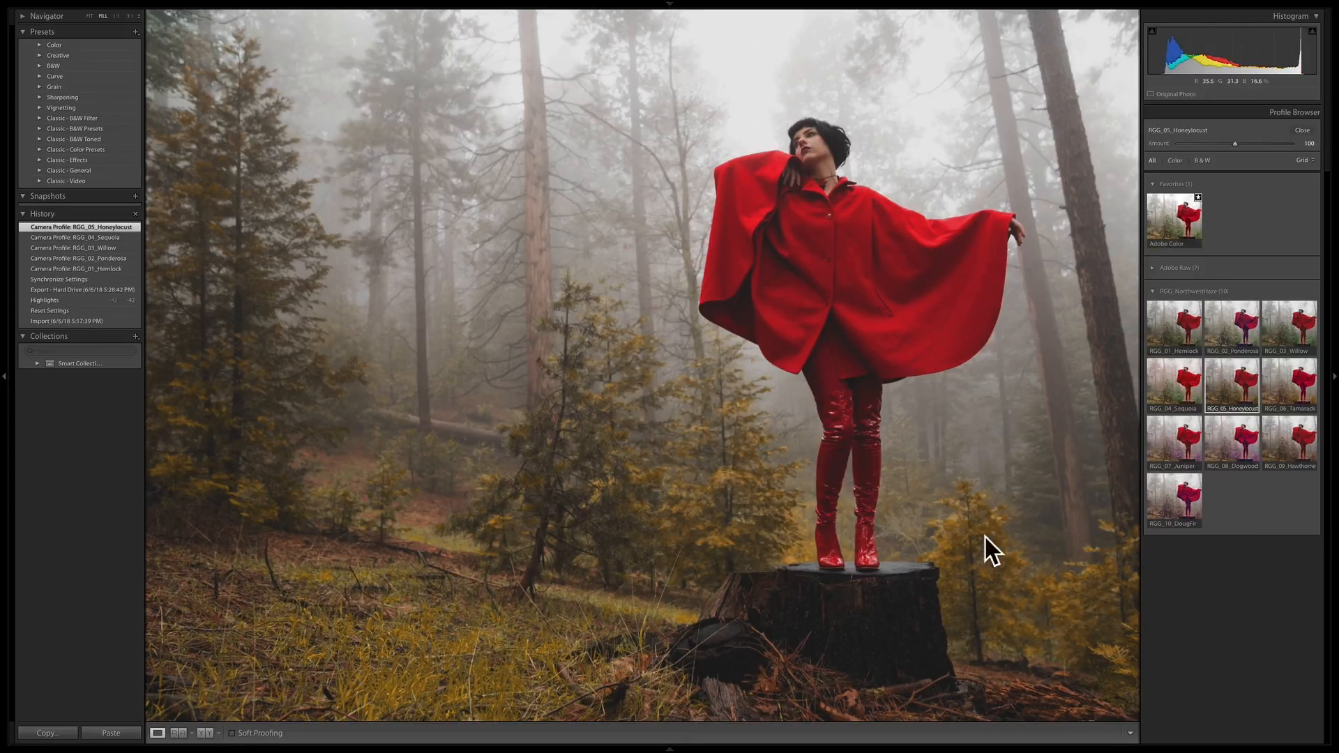
left_click(1289, 385)
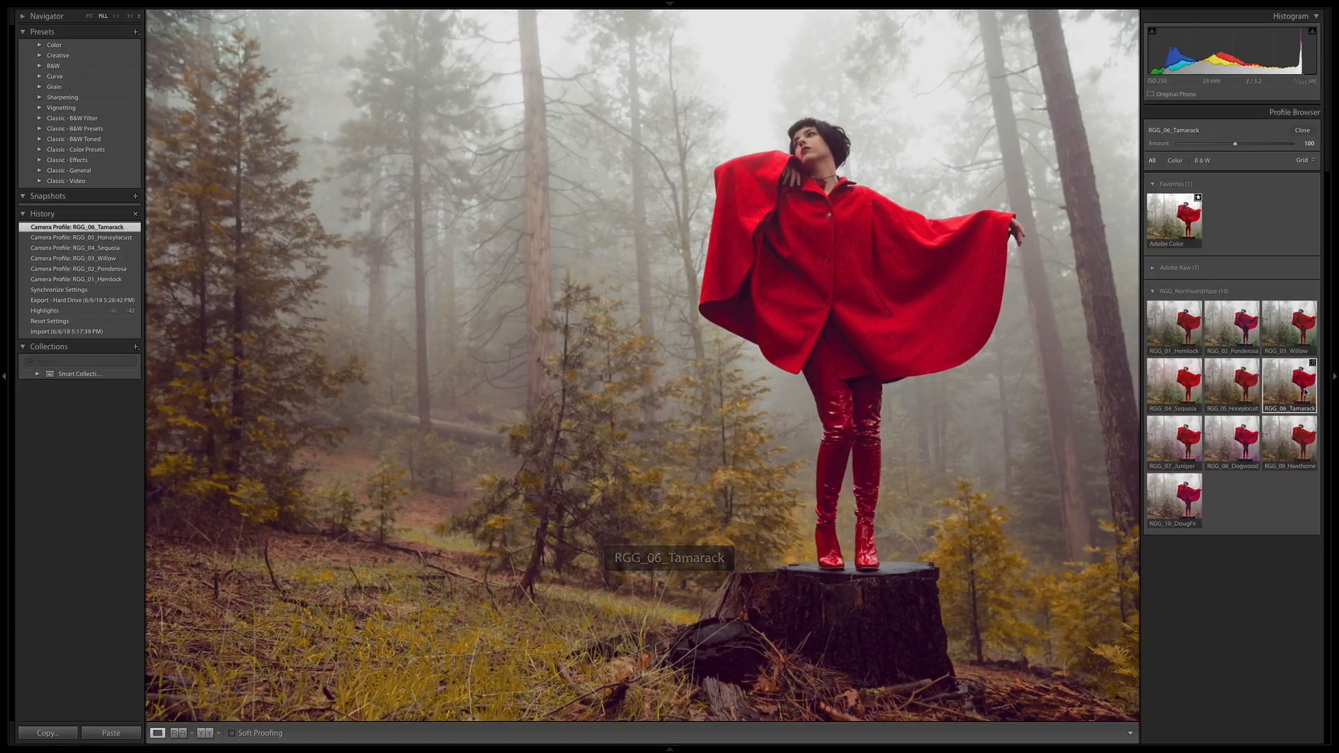
mouse_move(1216, 427)
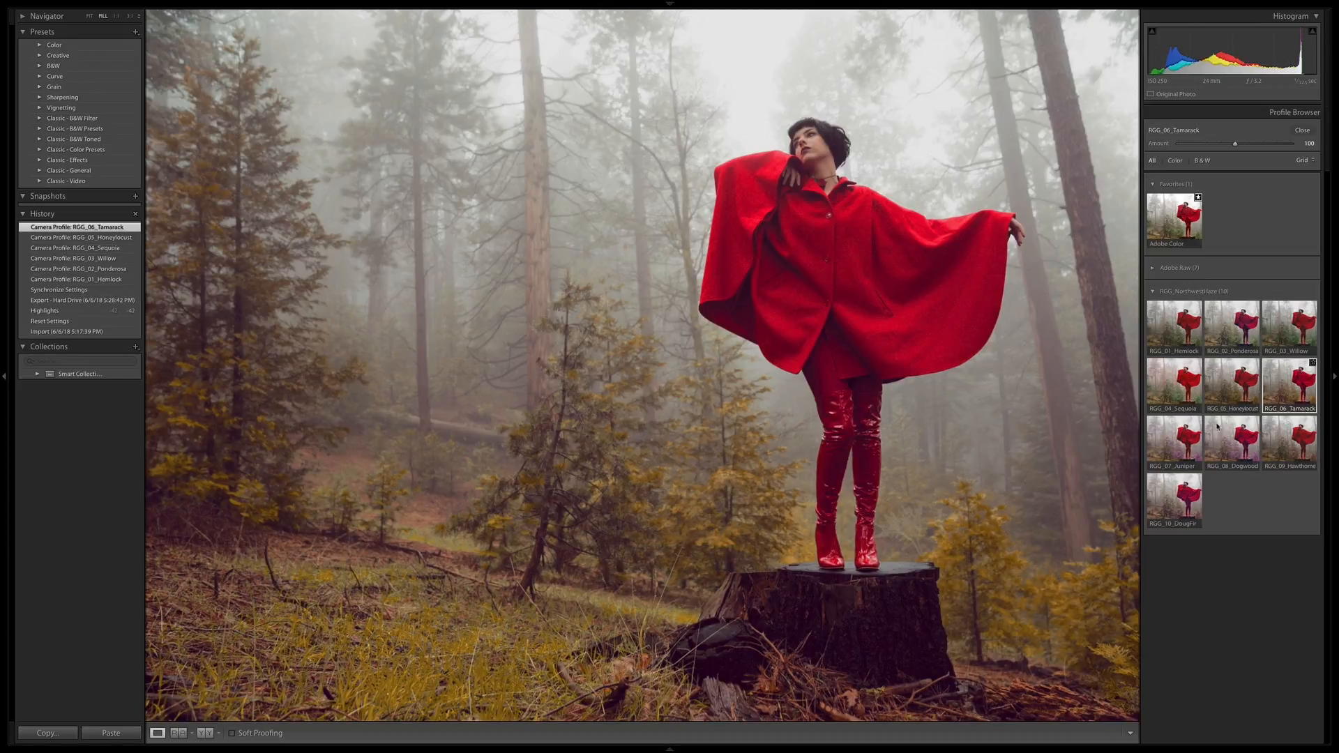
Step: Preview Juniper through DougFir, then settle on RGG_07_Juniper
left_click(1174, 444)
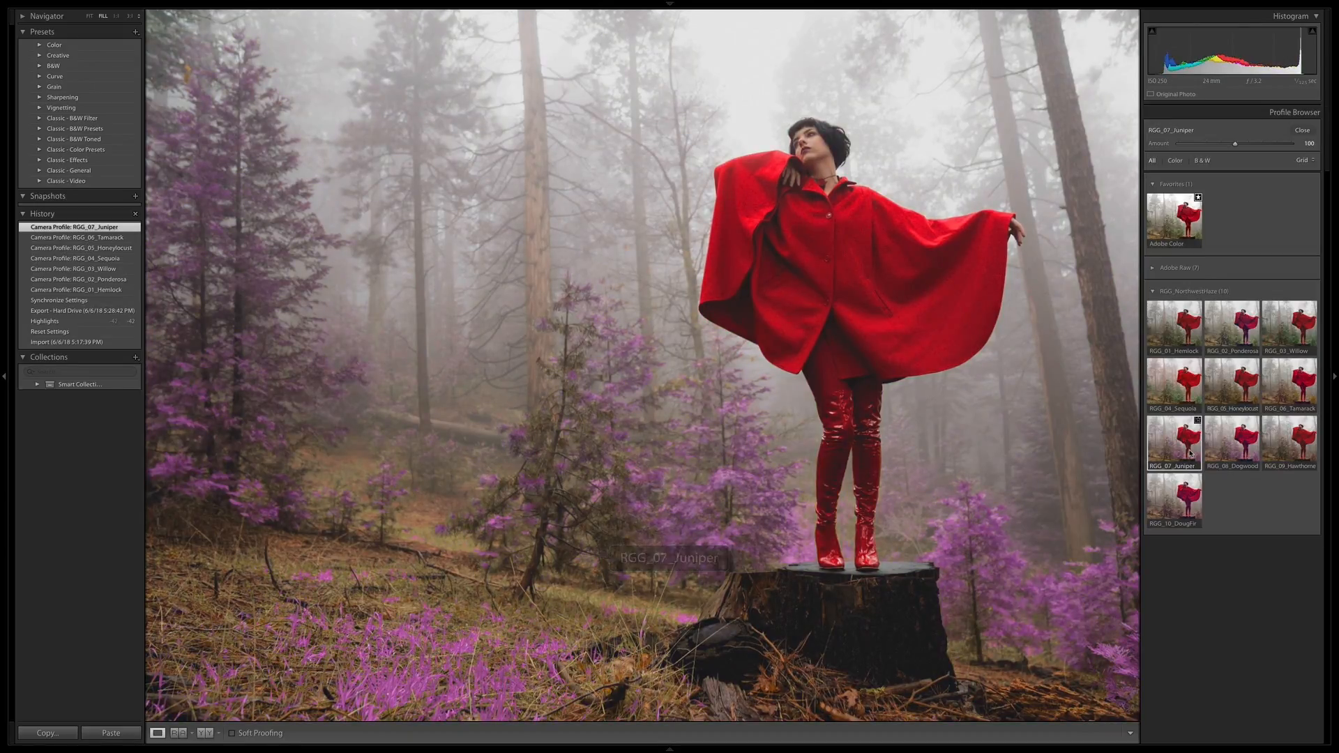
mouse_move(1205, 593)
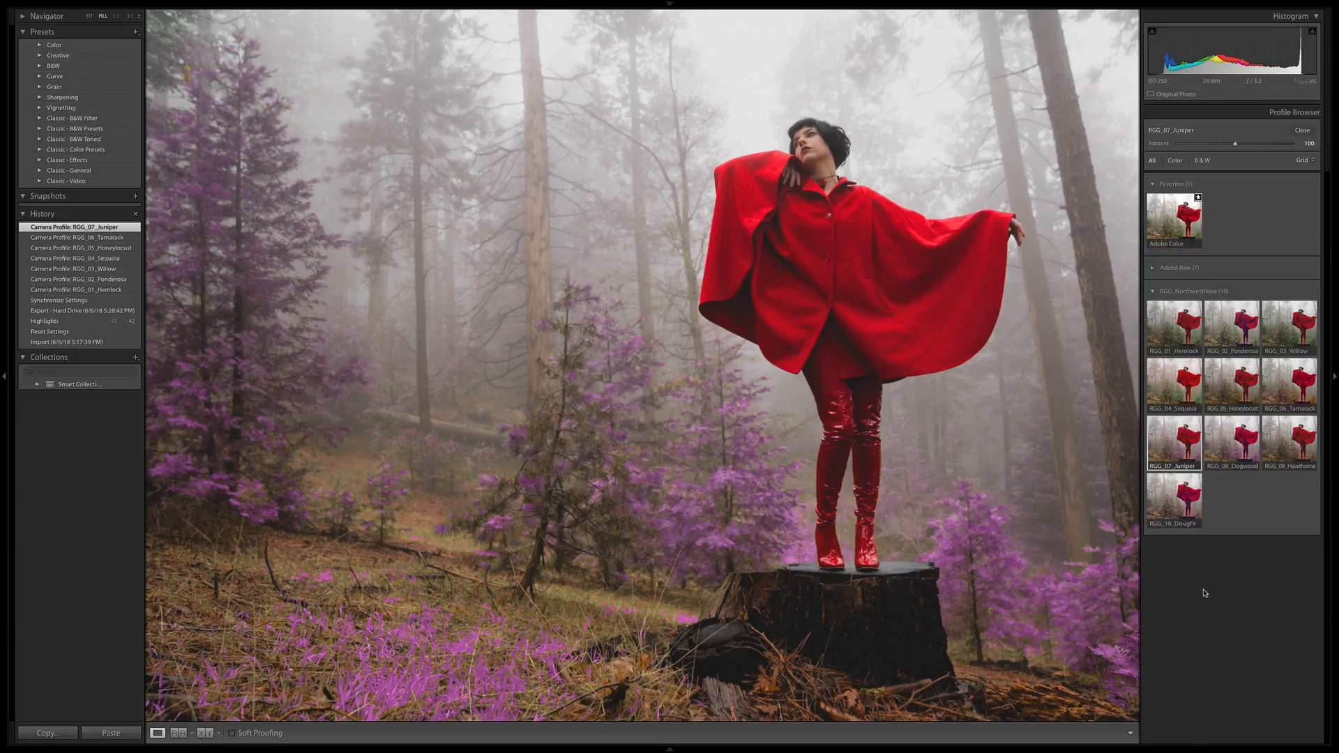
mouse_move(1252, 515)
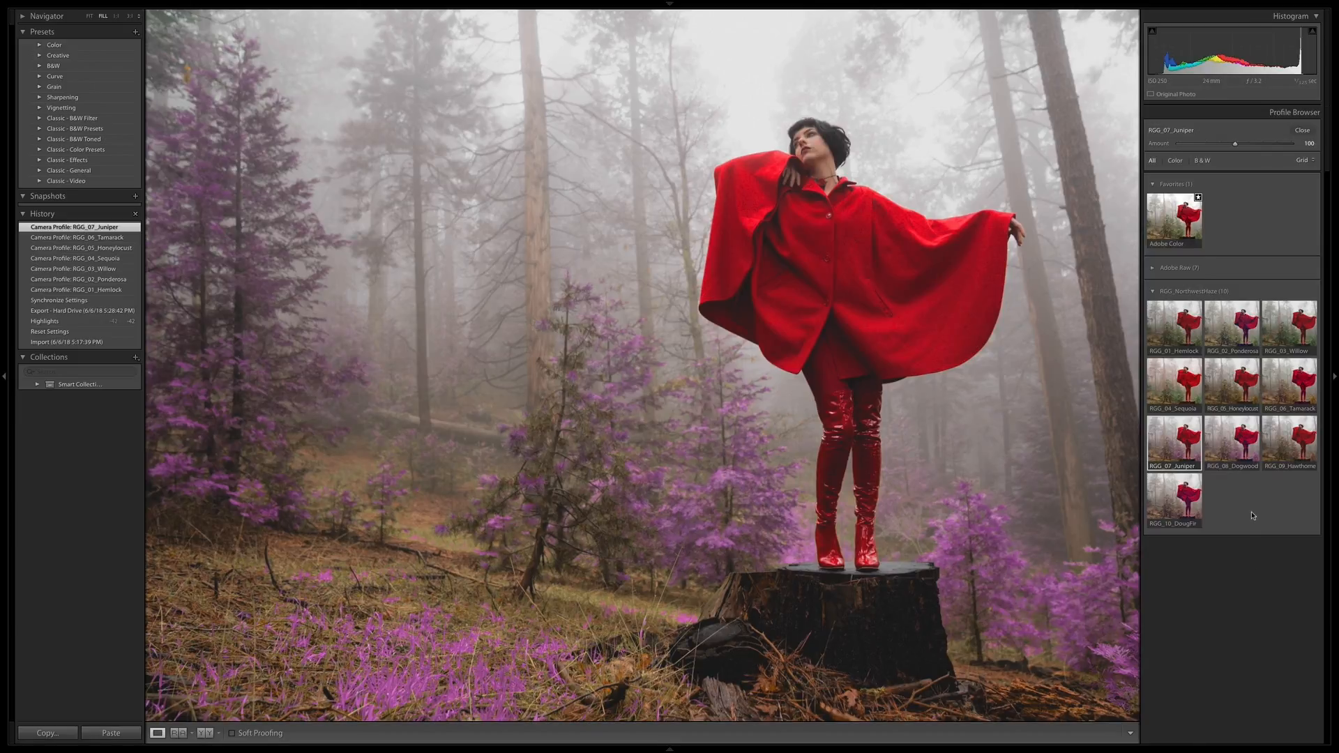
left_click(1233, 442)
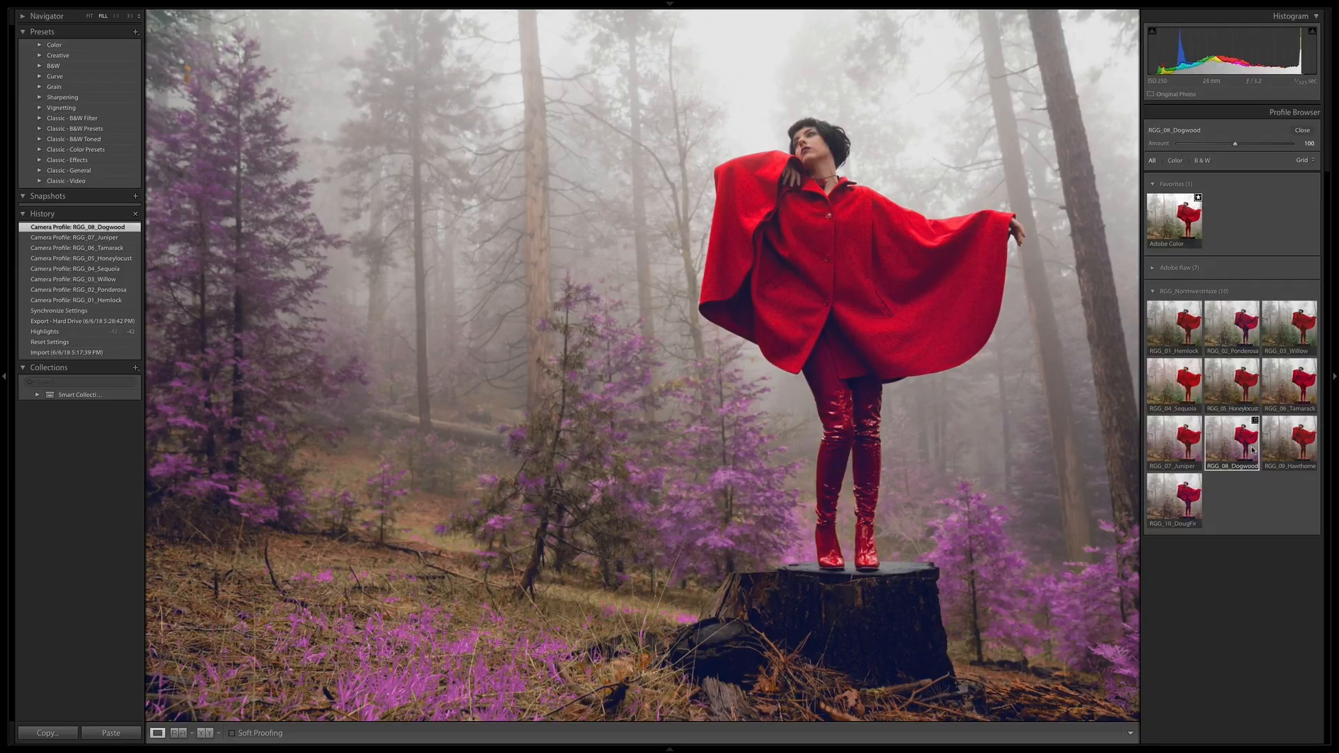
left_click(1289, 442)
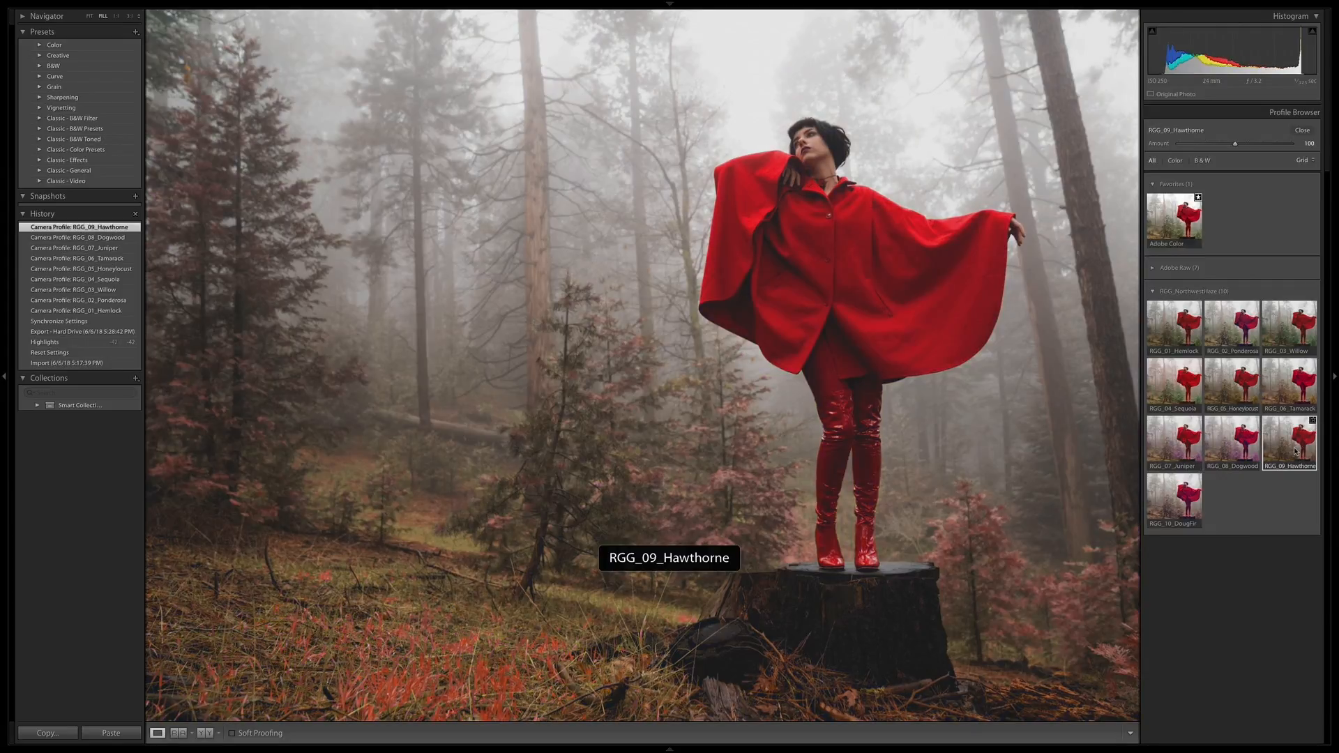
mouse_move(1173, 497)
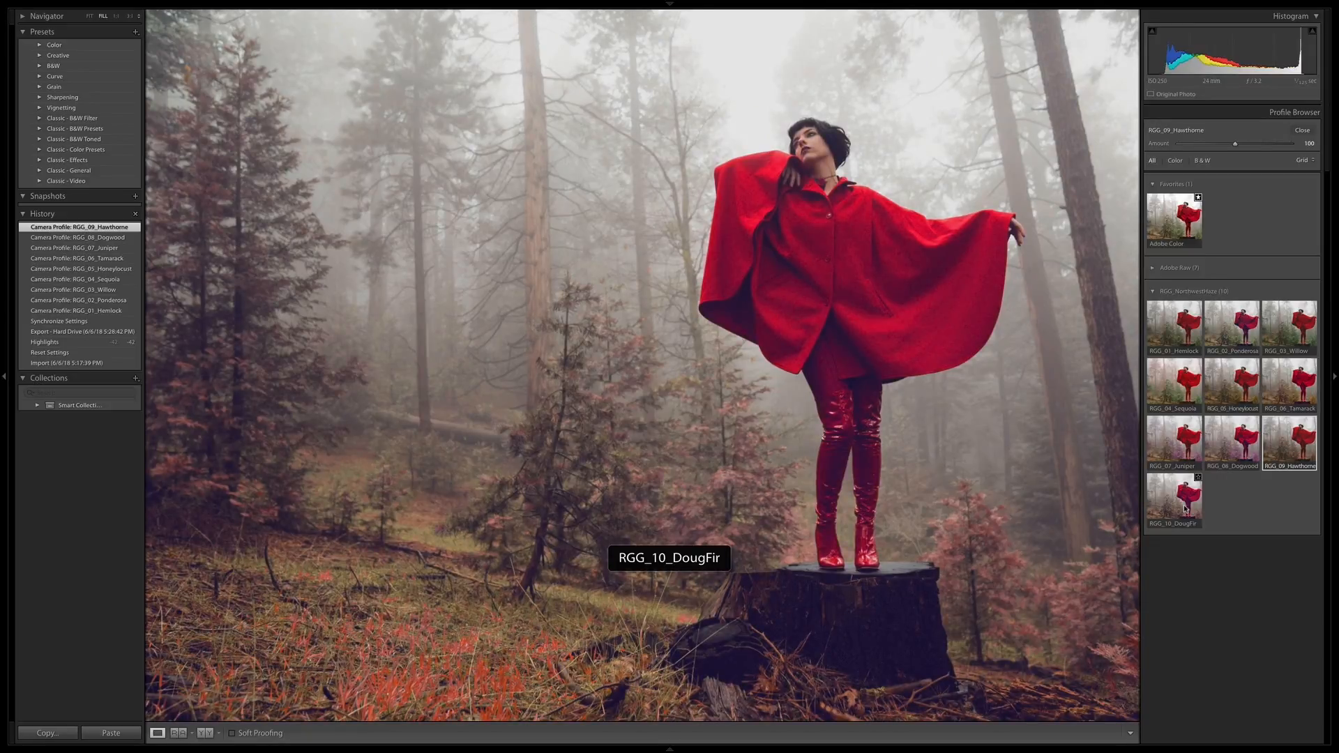
left_click(1173, 499)
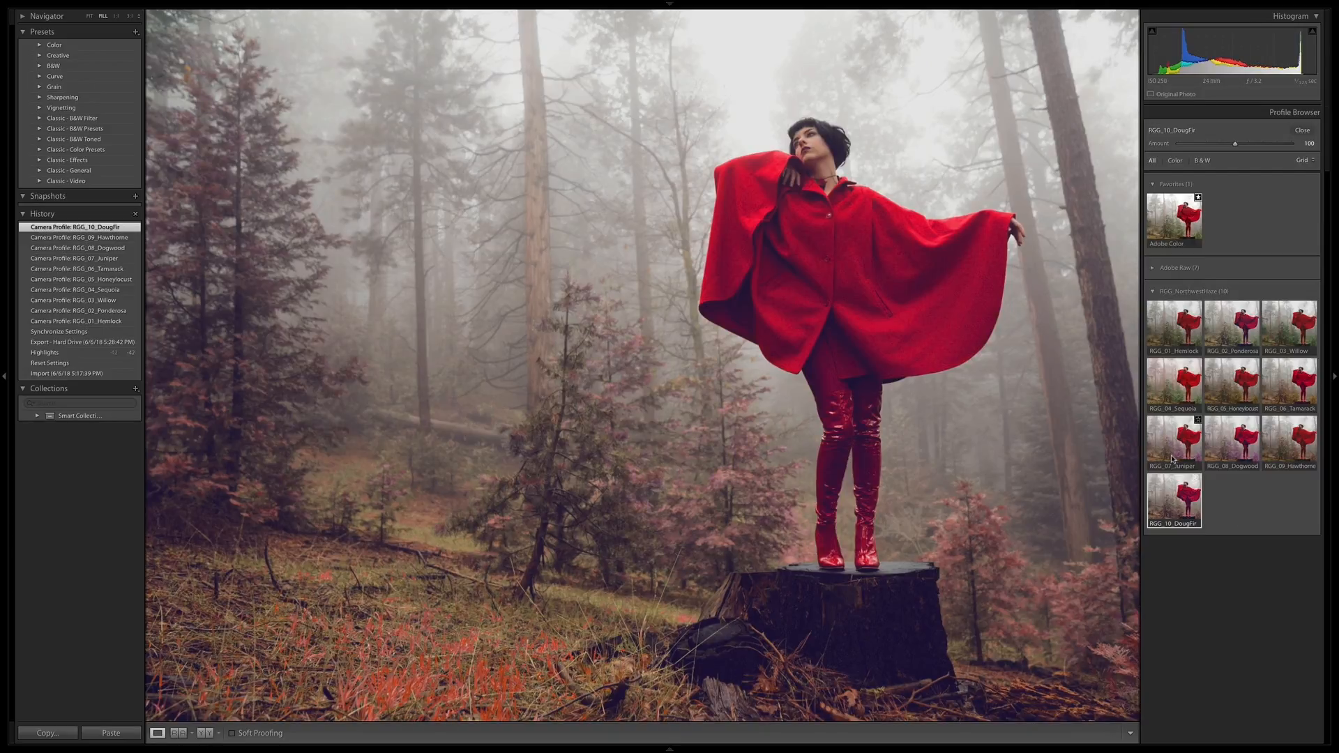
left_click(1173, 442)
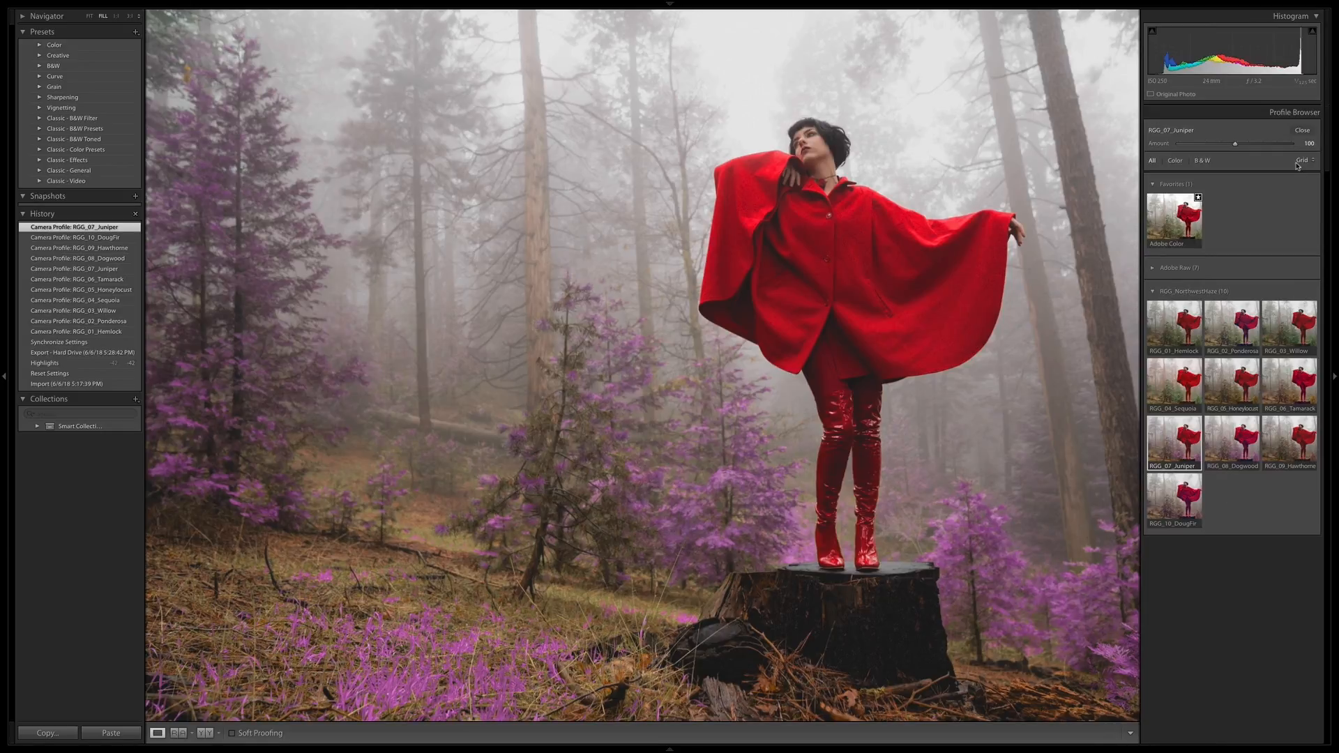
Step: Close the profile browser, keeping RGG_07_Juniper, and return to the Basic panel
left_click(1302, 129)
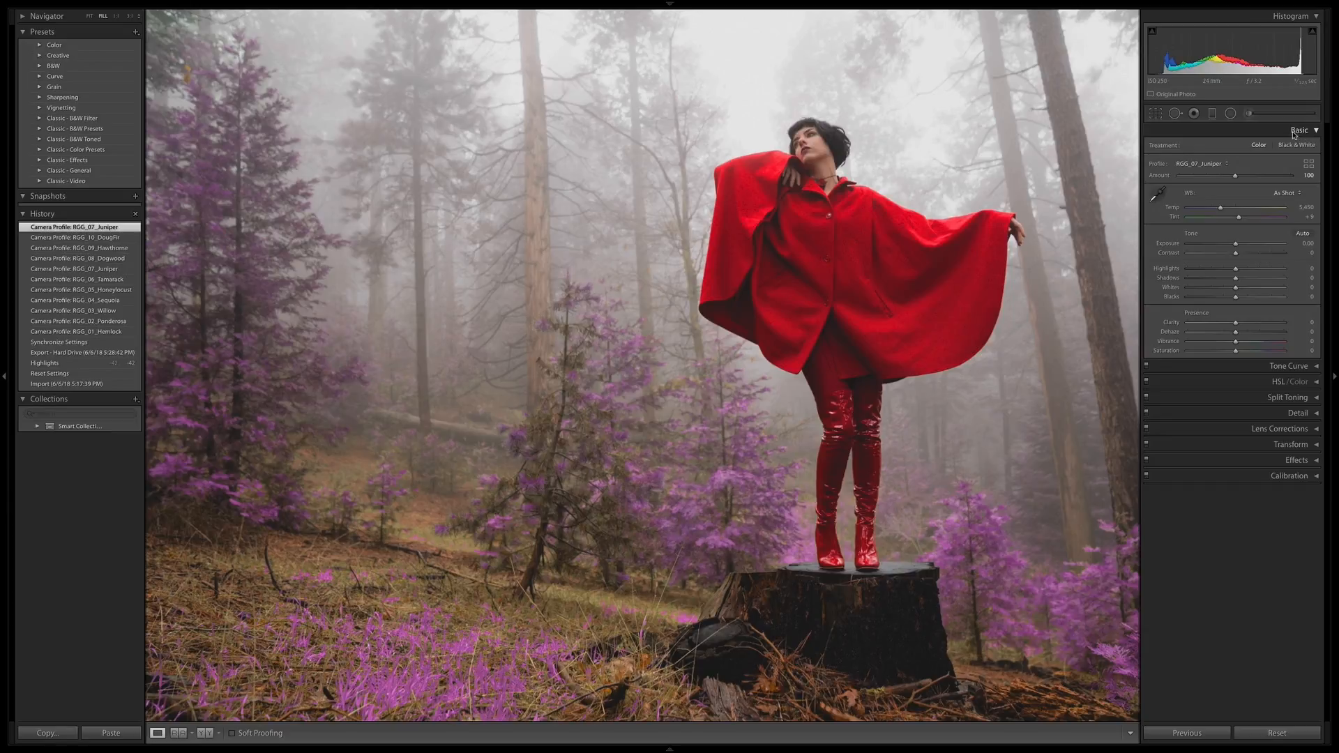
mouse_move(625, 515)
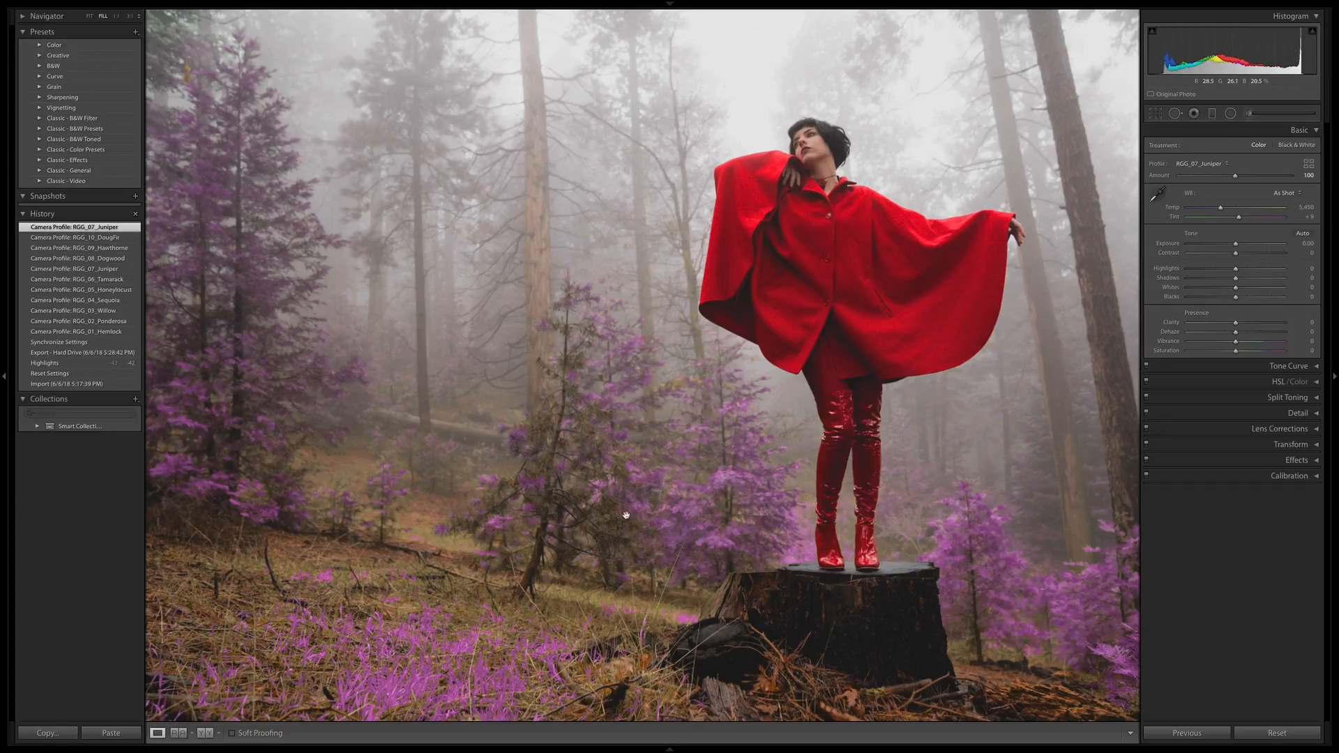
mouse_move(850, 82)
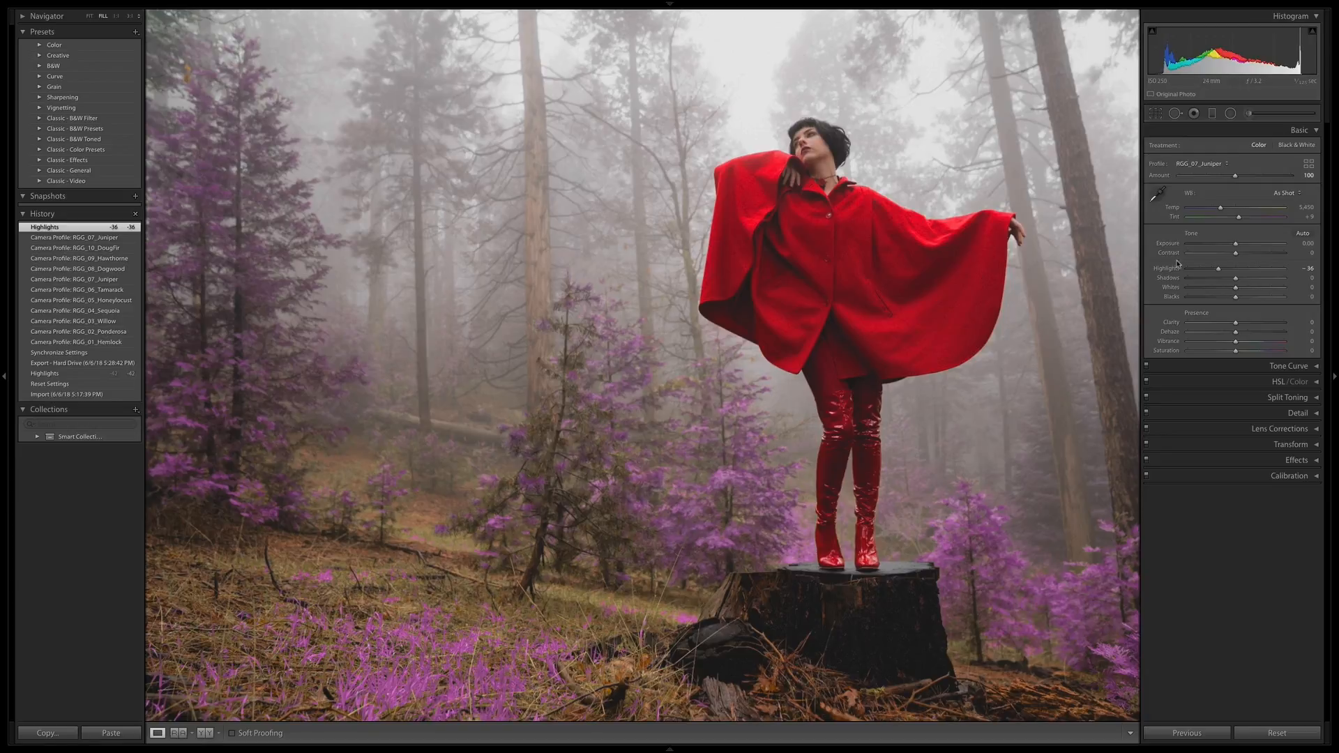
mouse_move(1236, 293)
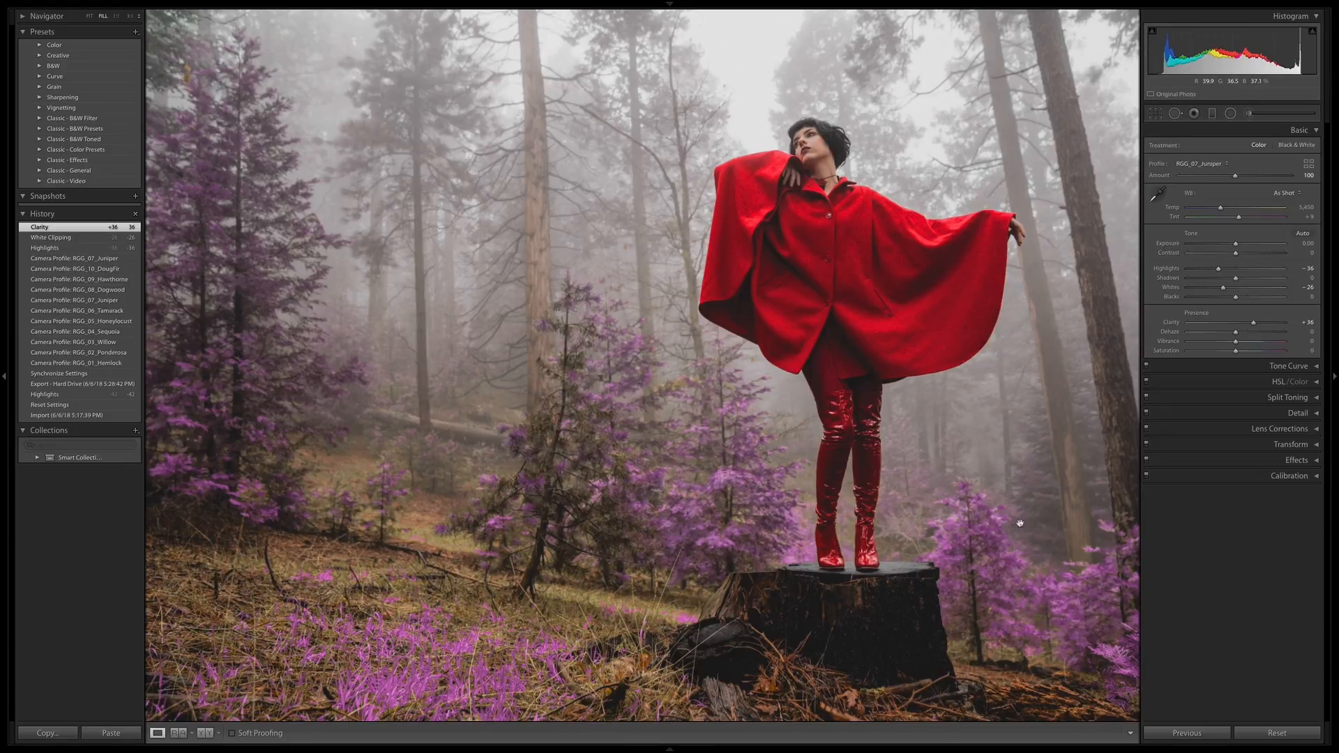
mouse_move(1015, 442)
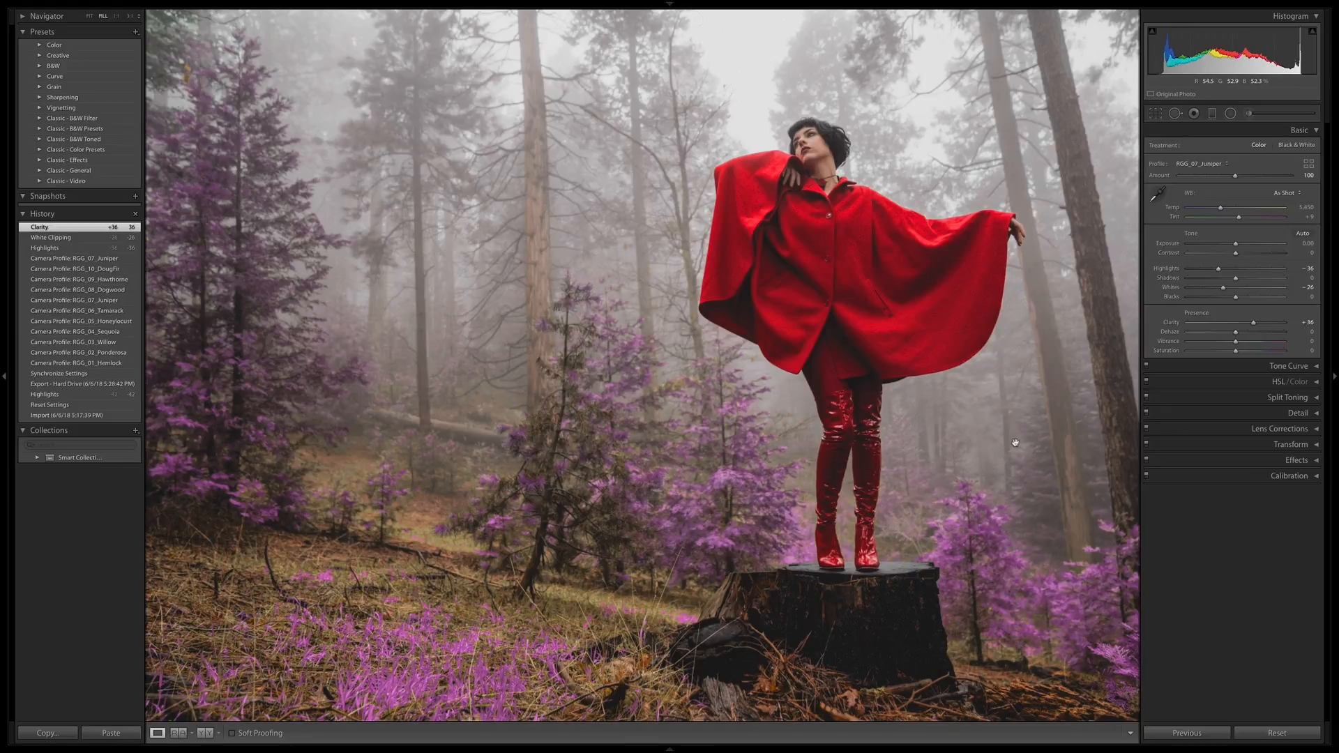
mouse_move(1074, 418)
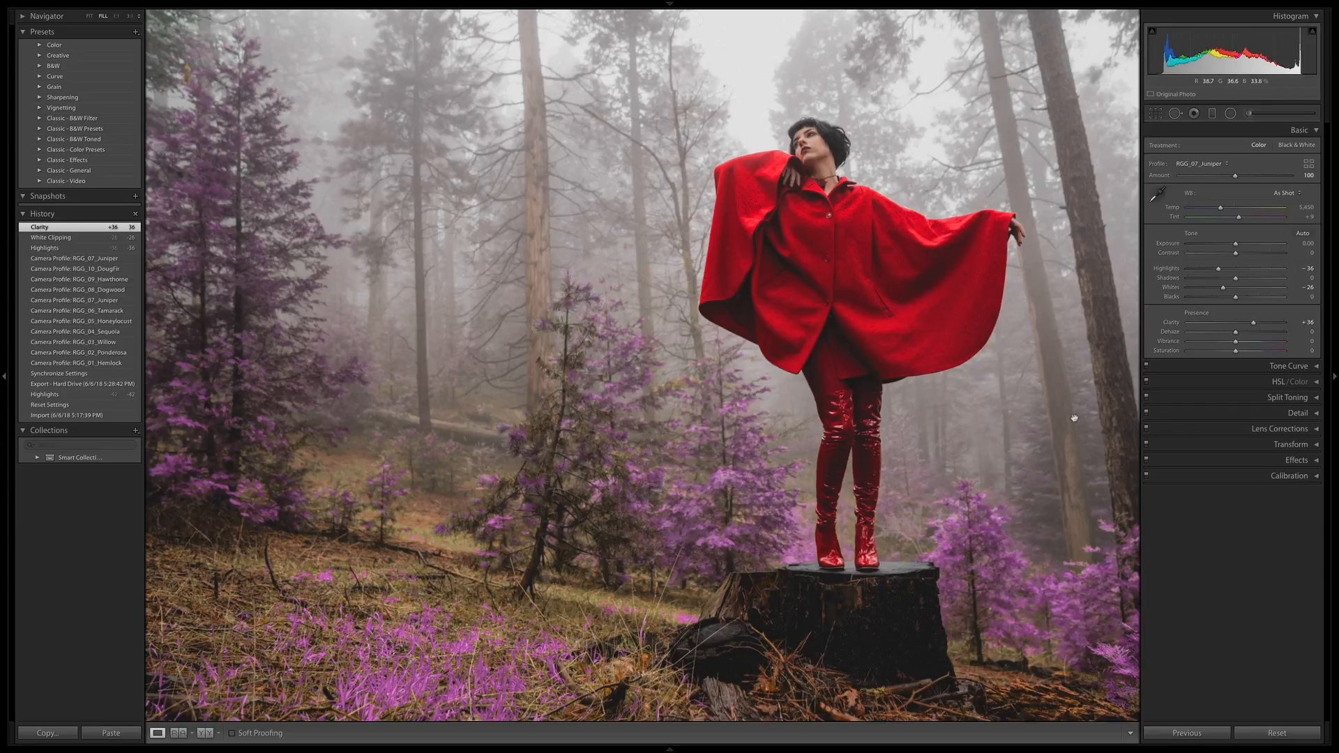
mouse_move(479, 194)
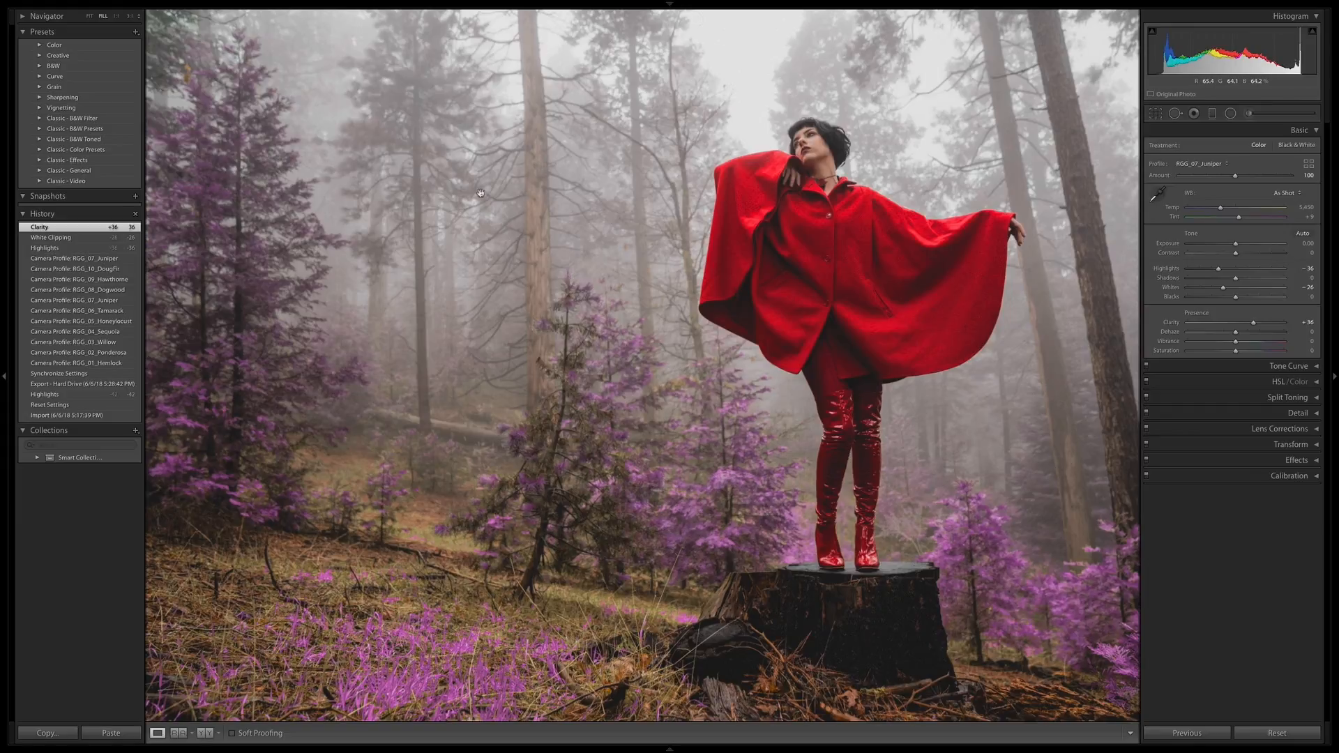
mouse_move(725, 509)
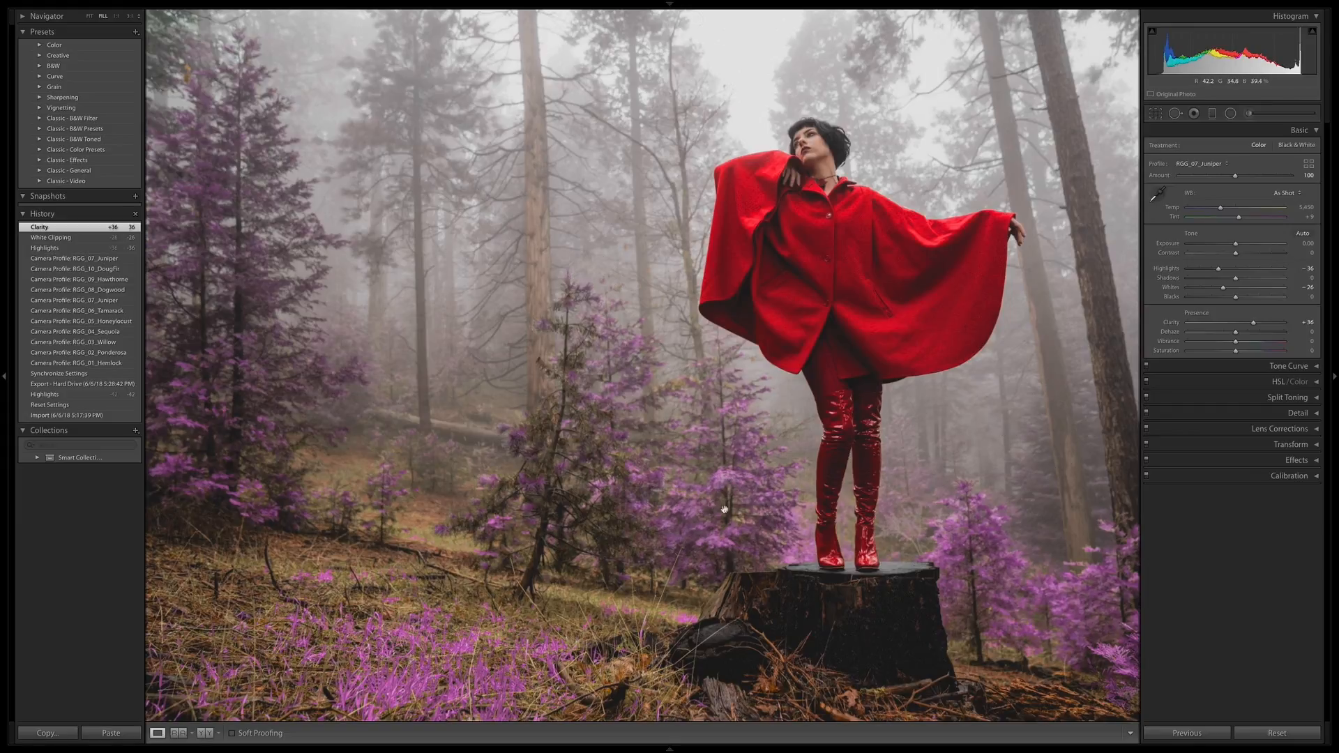
mouse_move(747, 502)
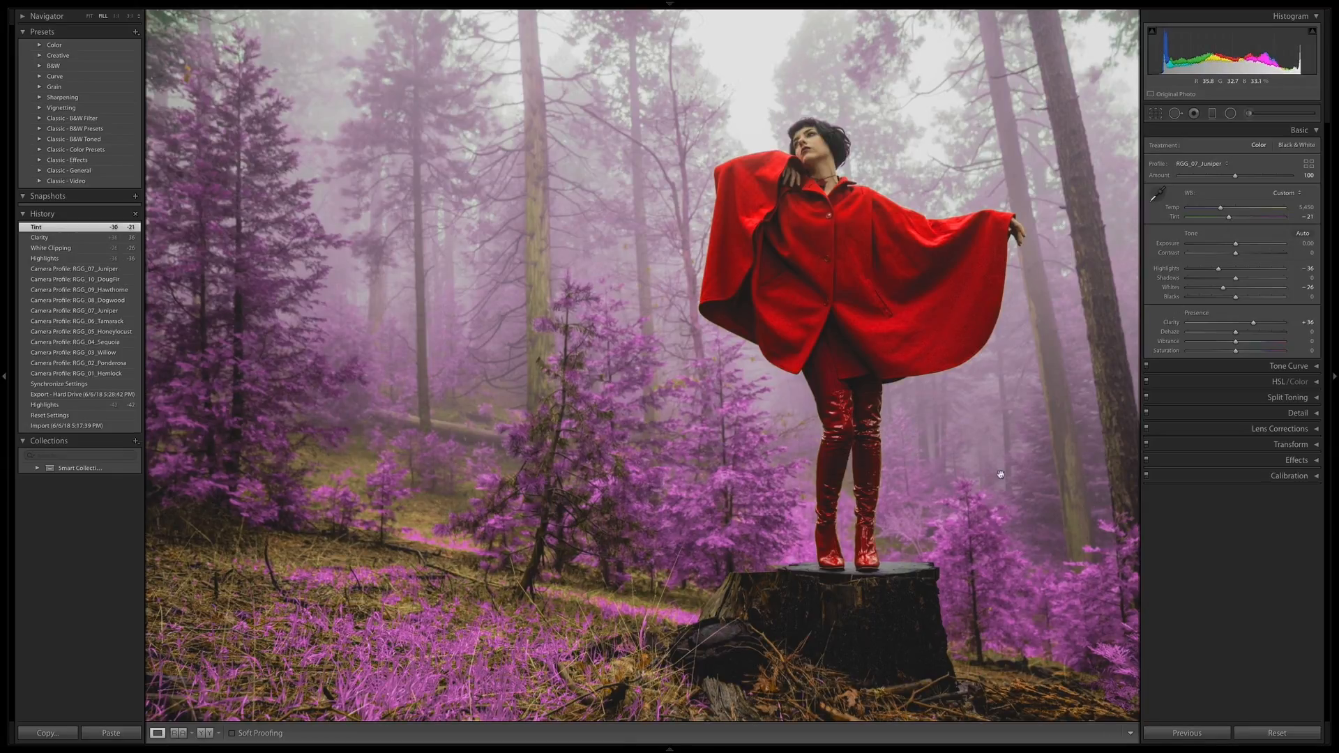
mouse_move(1227, 218)
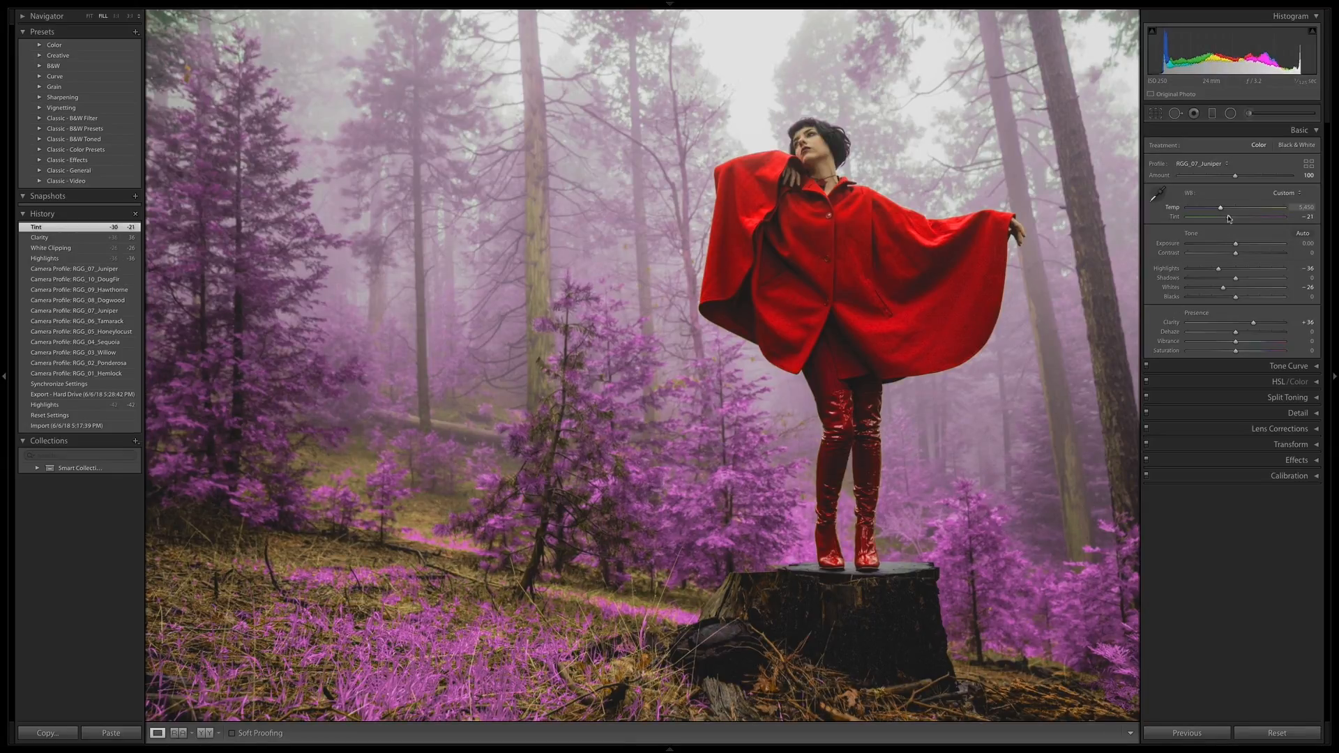
mouse_move(1034, 514)
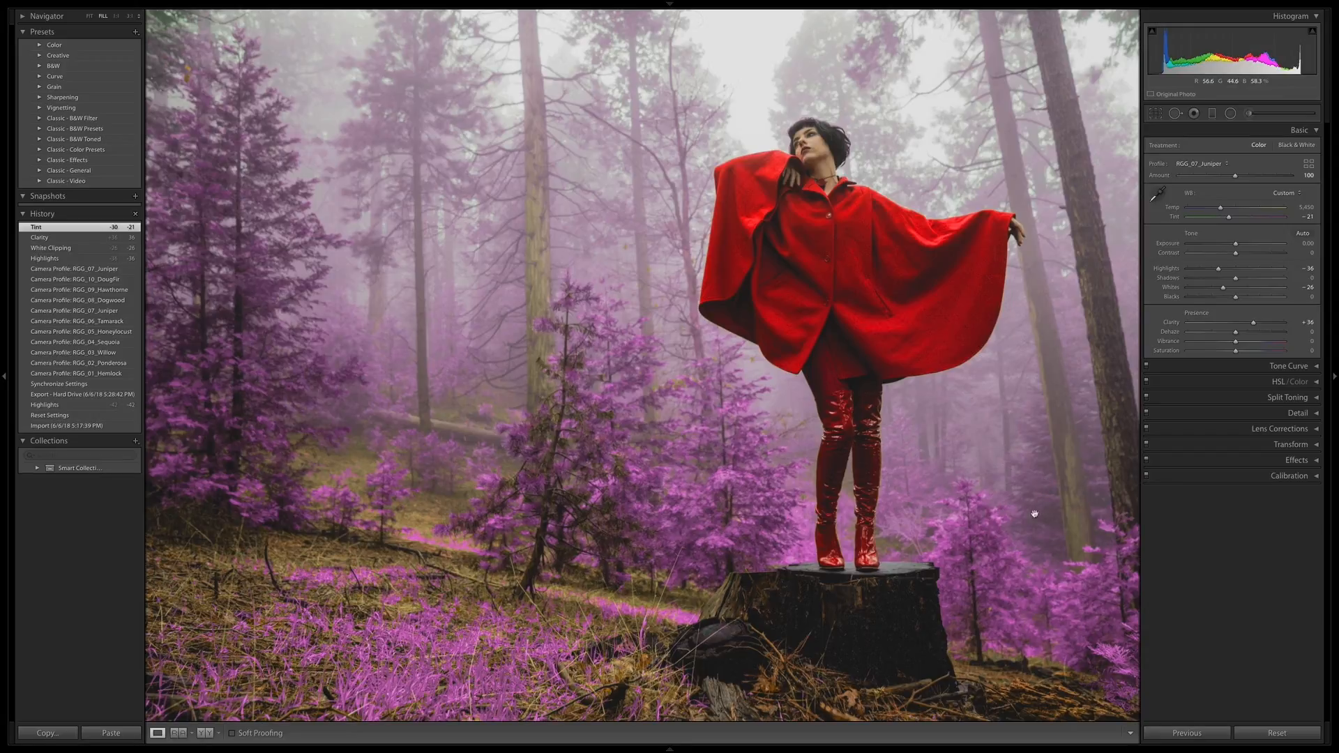
mouse_move(981, 497)
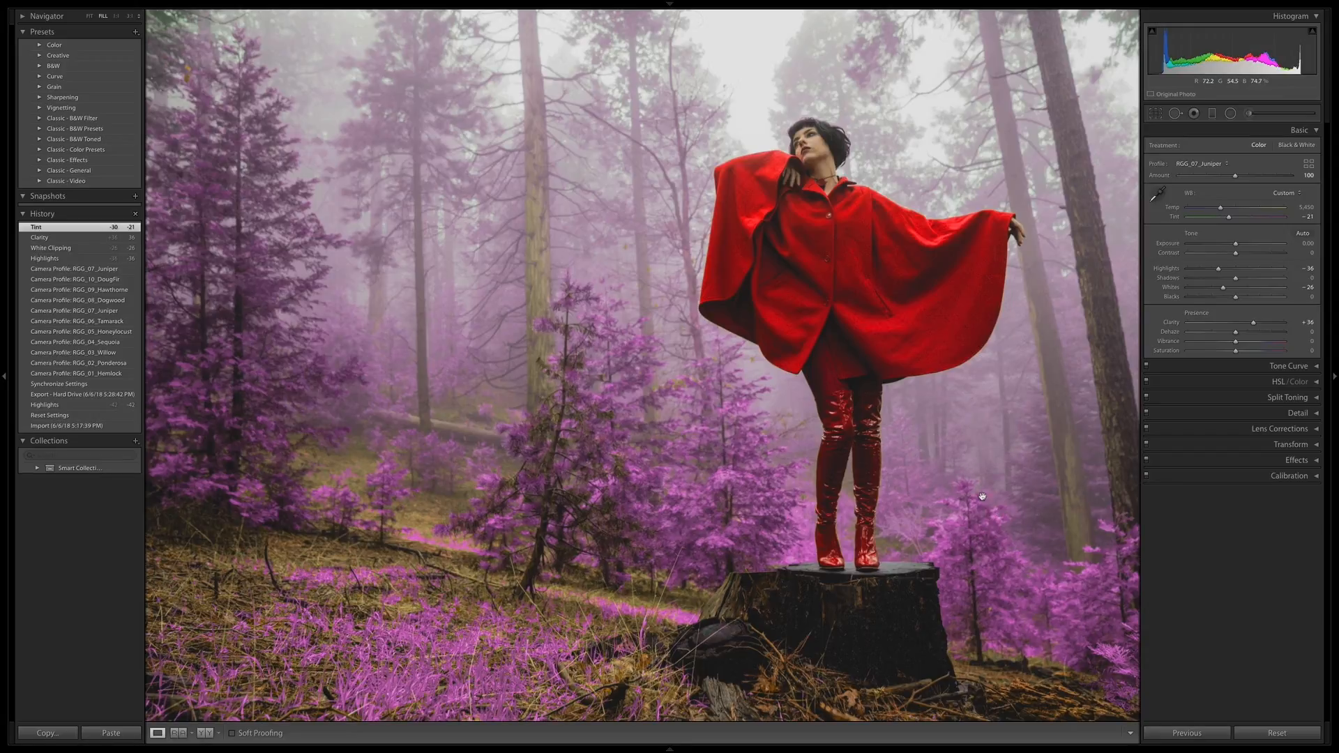
mouse_move(1064, 294)
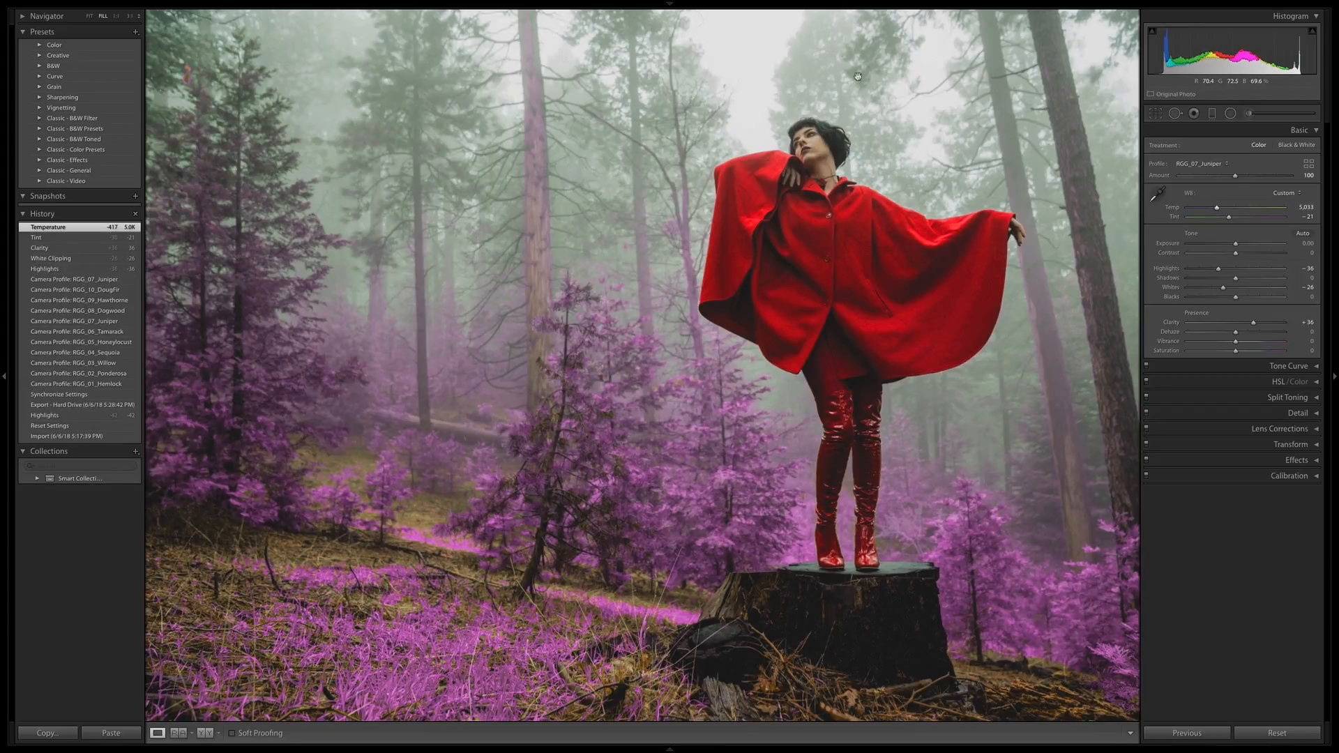
mouse_move(1091, 478)
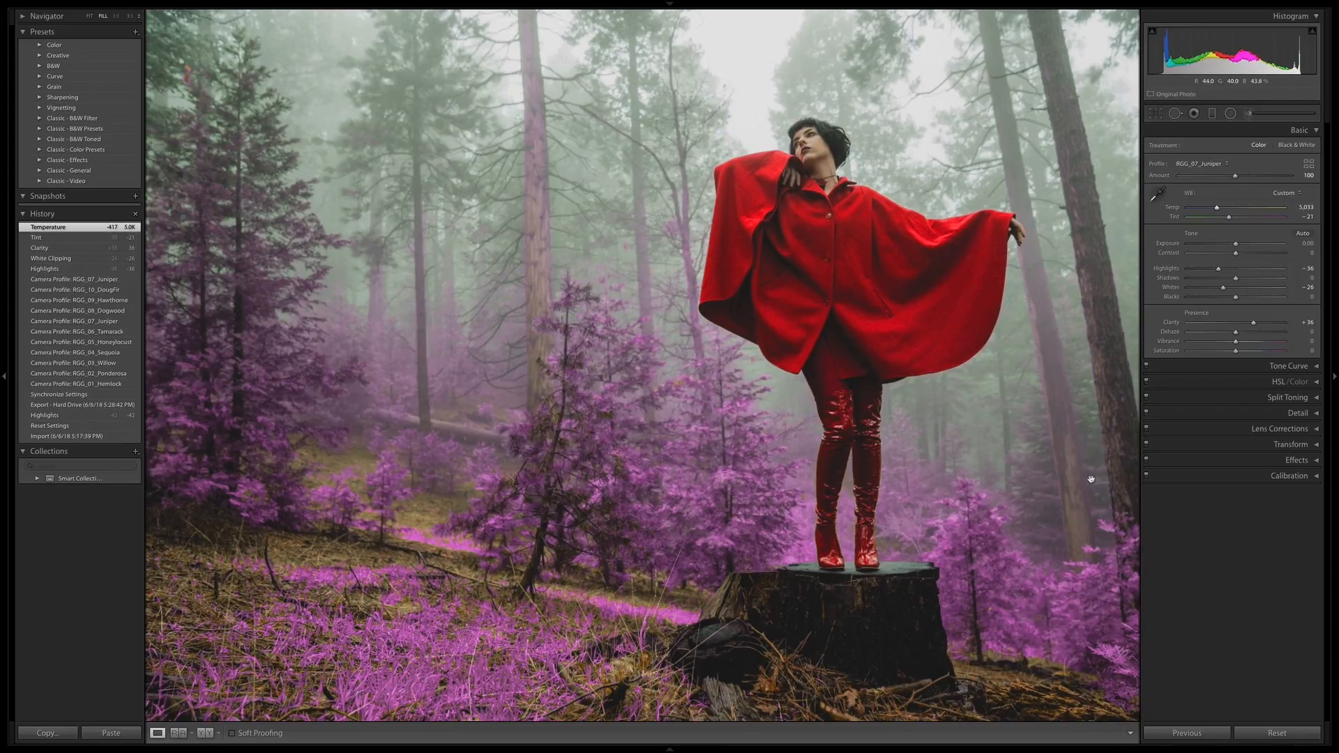
mouse_move(1313, 578)
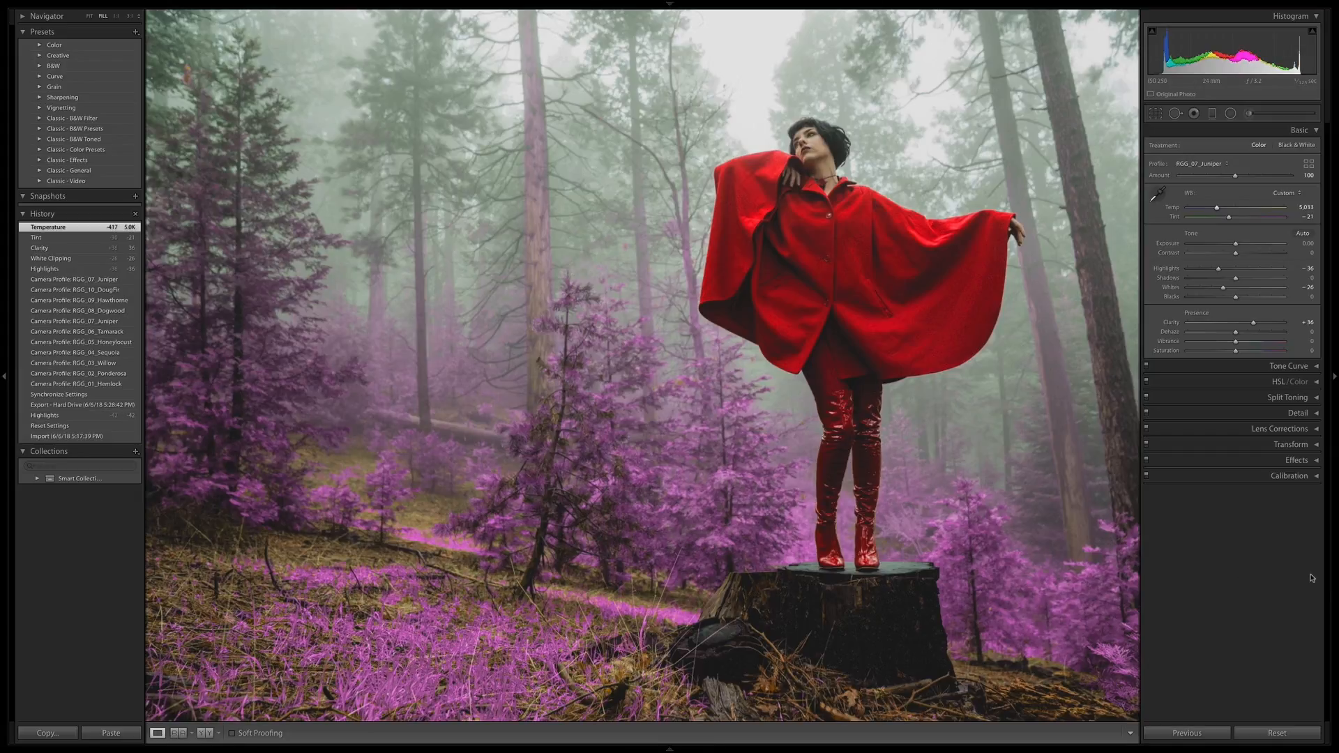